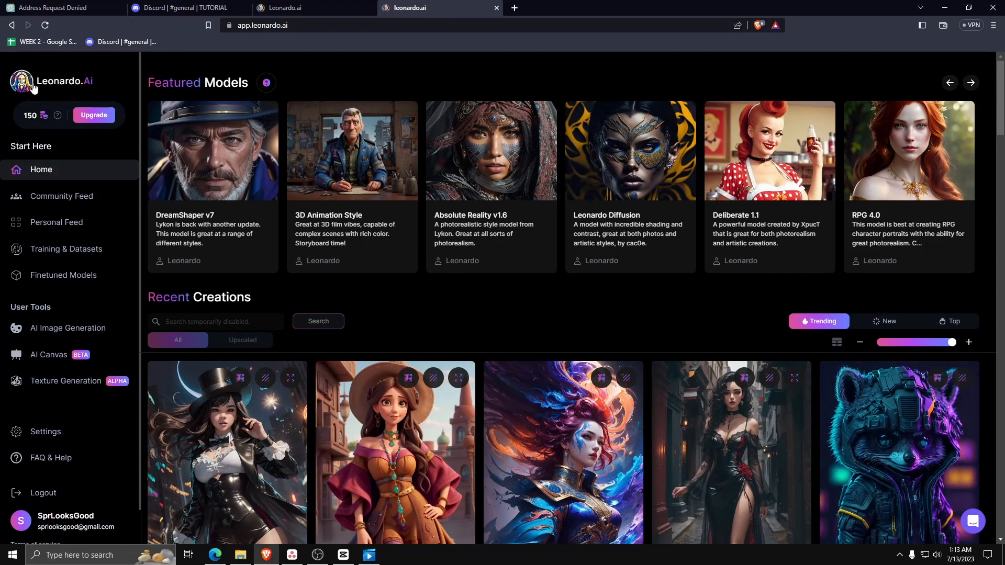
{"action": "mouse_move", "coordinate": [285, 179]}
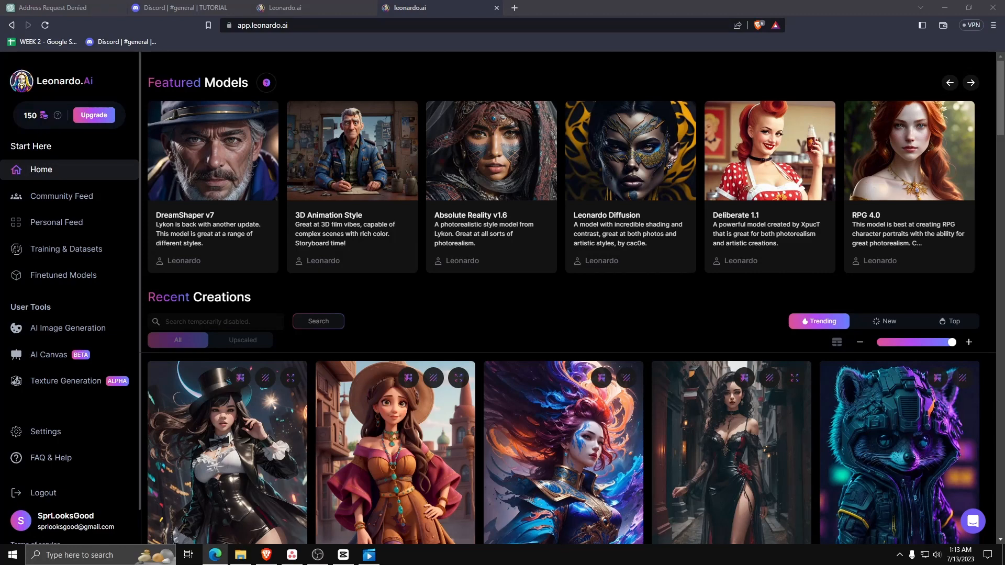
Browse the community feed, try Launch App on leonardo.ai, then return to the whitelist prompt.
{"action": "left_click", "coordinate": [61, 196]}
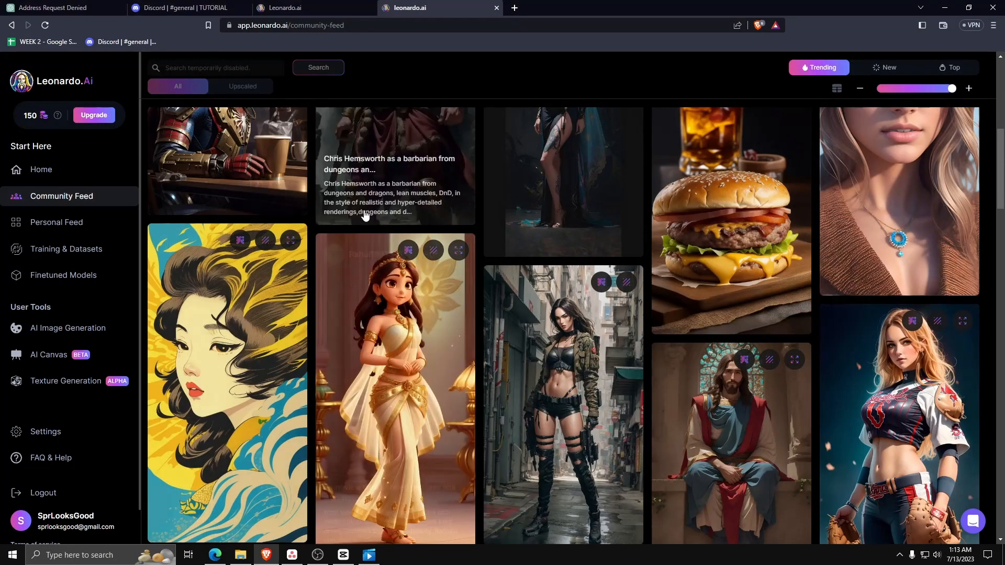
{"action": "left_click", "coordinate": [292, 7]}
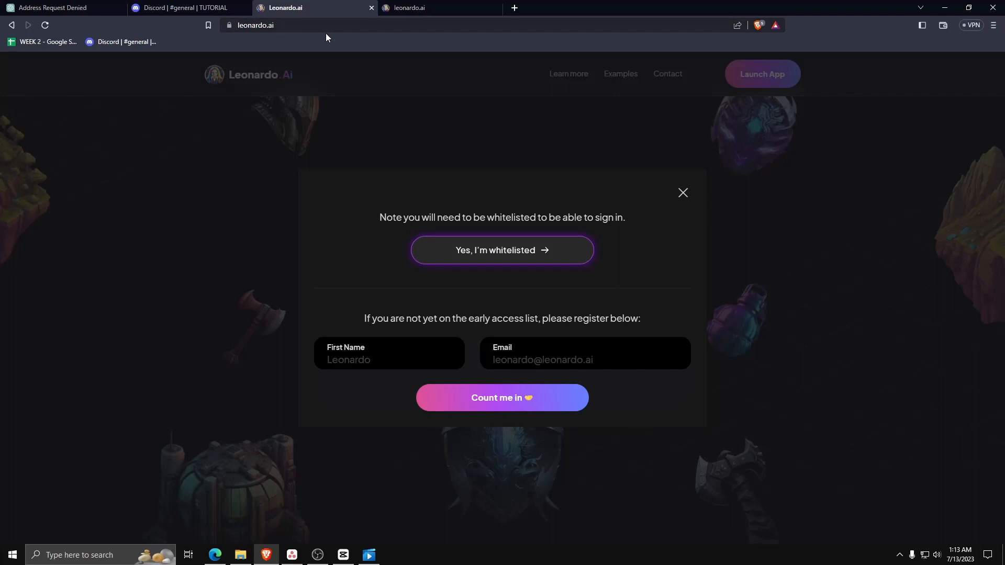
{"action": "mouse_move", "coordinate": [457, 329]}
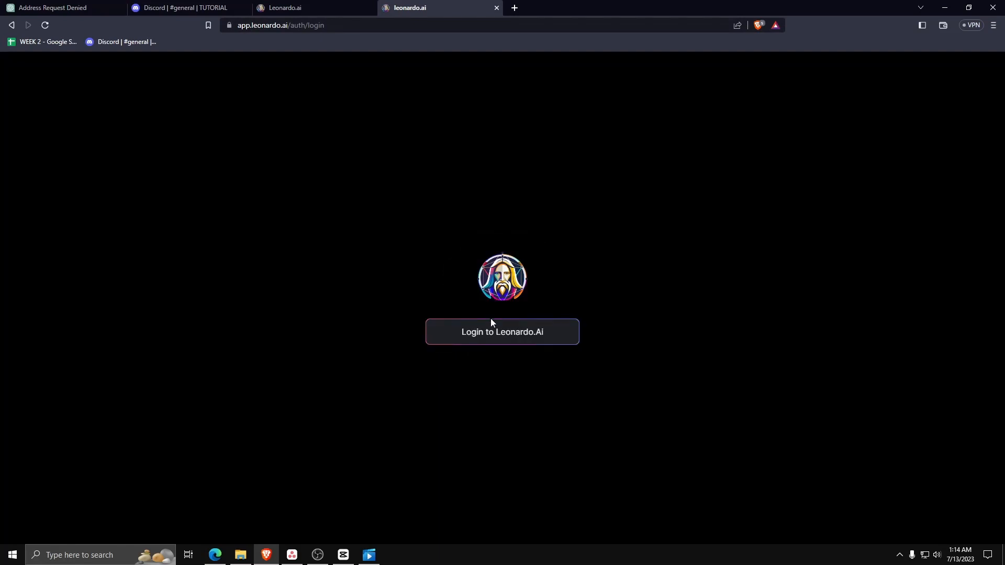
{"action": "left_click", "coordinate": [502, 332]}
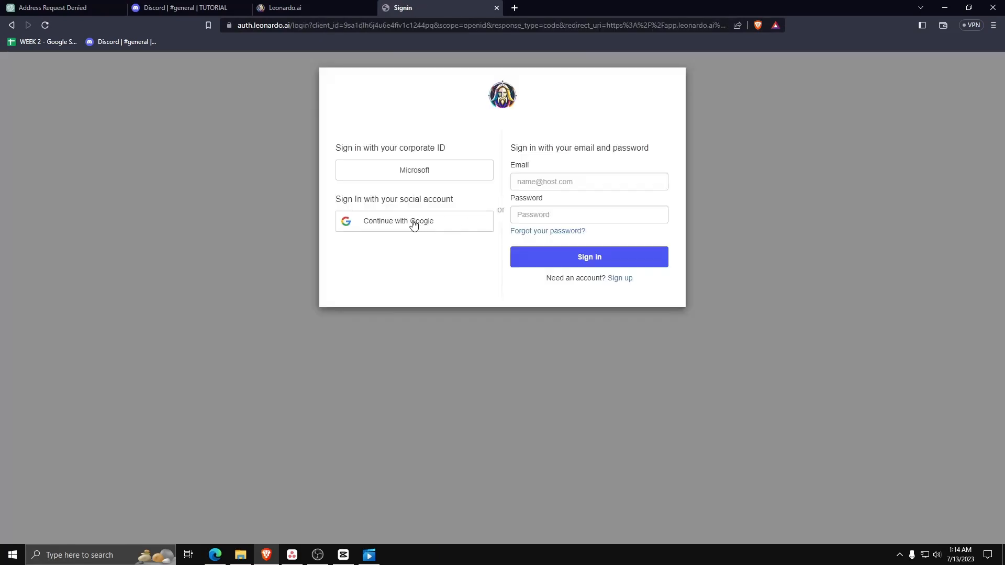
{"action": "left_click", "coordinate": [313, 8]}
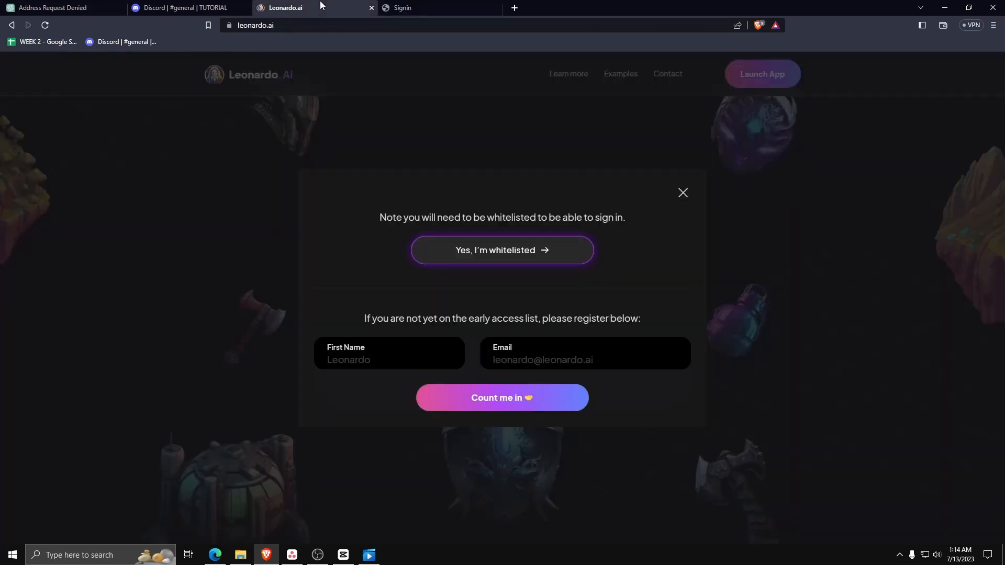
Request instant access and submit the early-access form with name 'aqua'.
{"action": "left_click", "coordinate": [681, 193]}
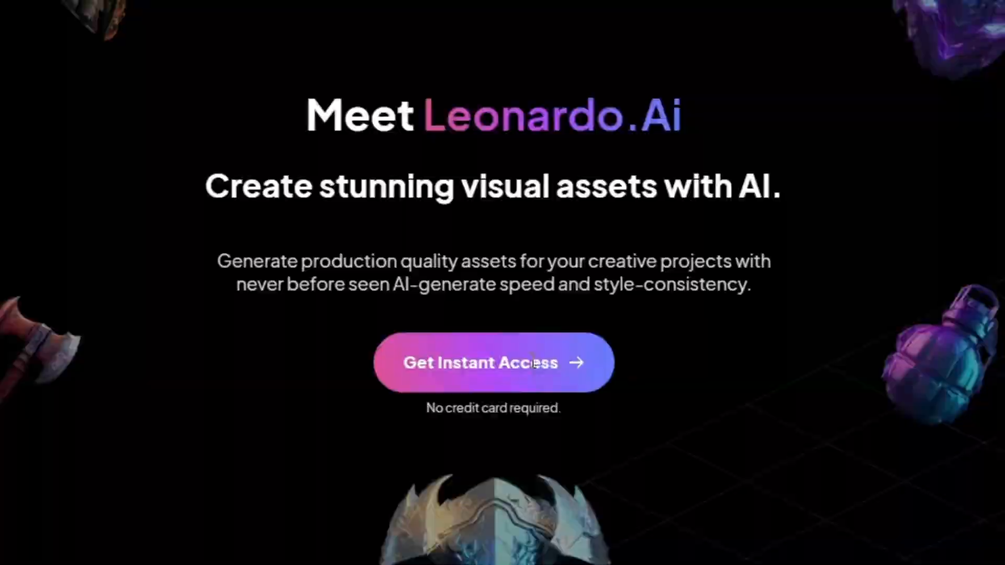
{"action": "left_click", "coordinate": [493, 362]}
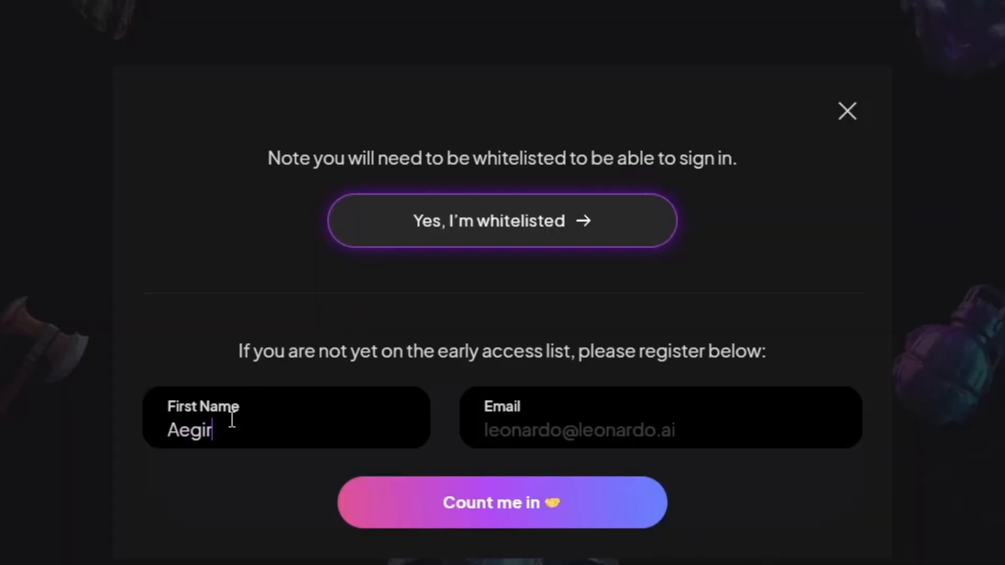
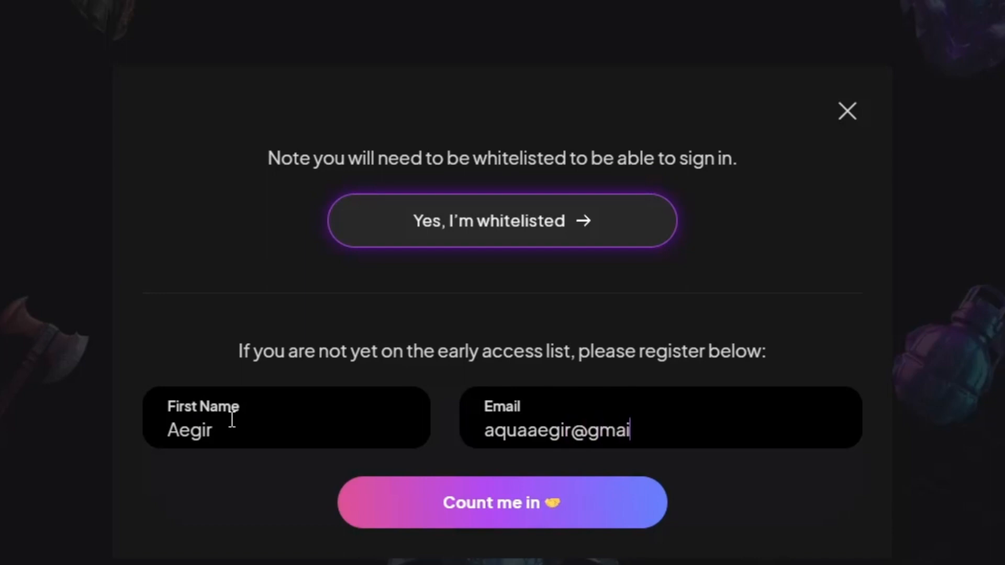
{"action": "left_click", "coordinate": [502, 502]}
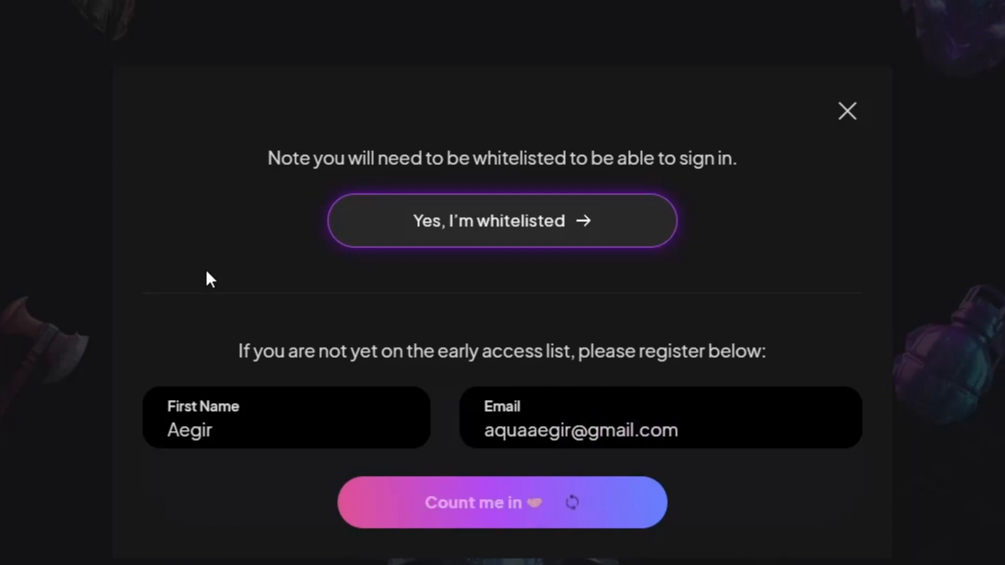
{"action": "left_click", "coordinate": [501, 502]}
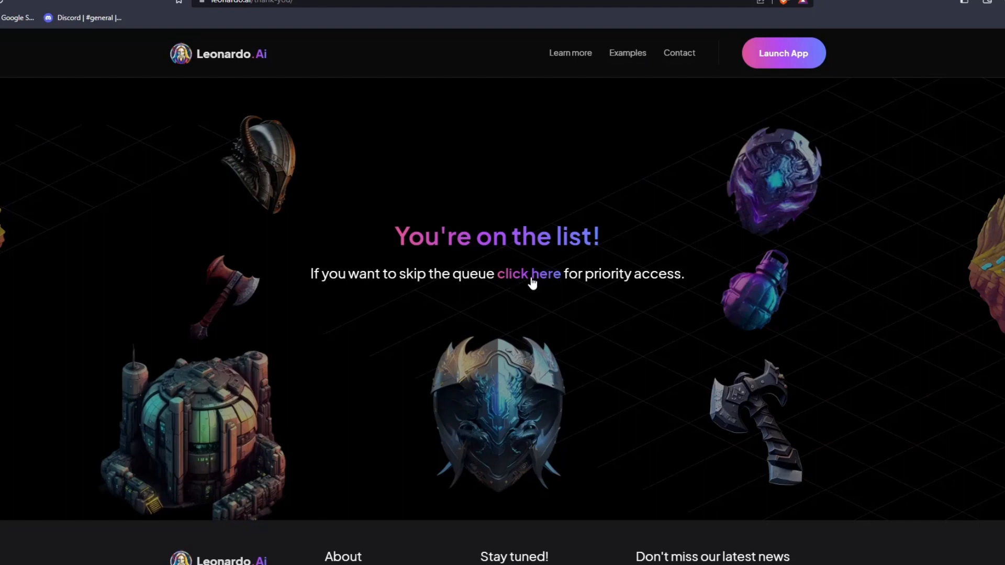
Use the priority-access link so the account is confirmed whitelisted and home opens.
{"action": "left_click", "coordinate": [528, 274]}
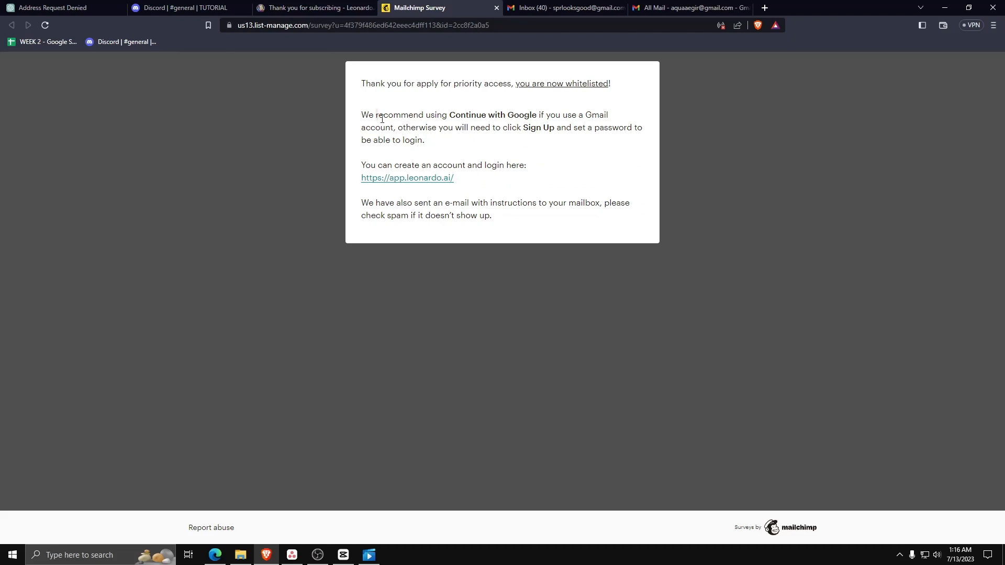
{"action": "left_click", "coordinate": [406, 178]}
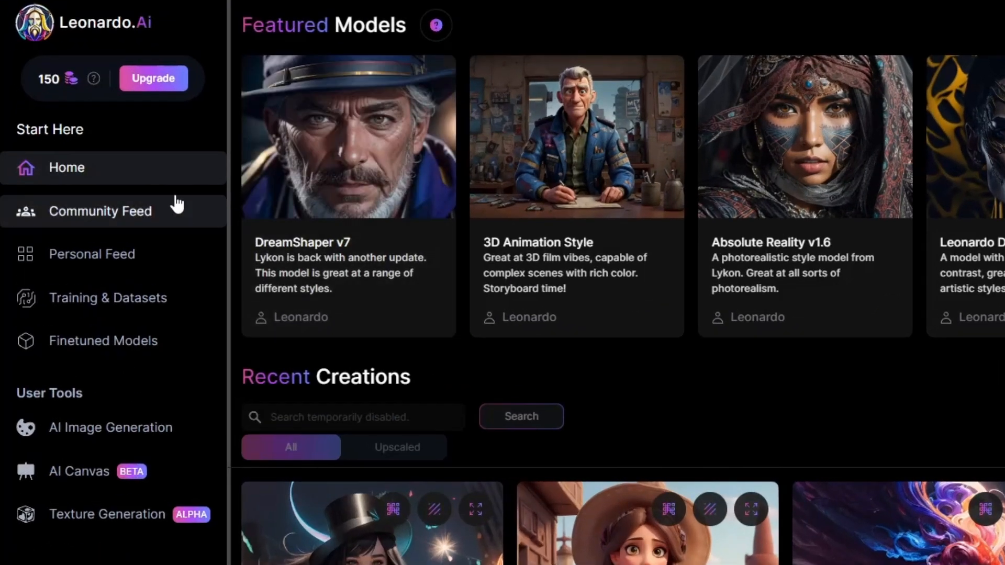
{"action": "mouse_move", "coordinate": [168, 206]}
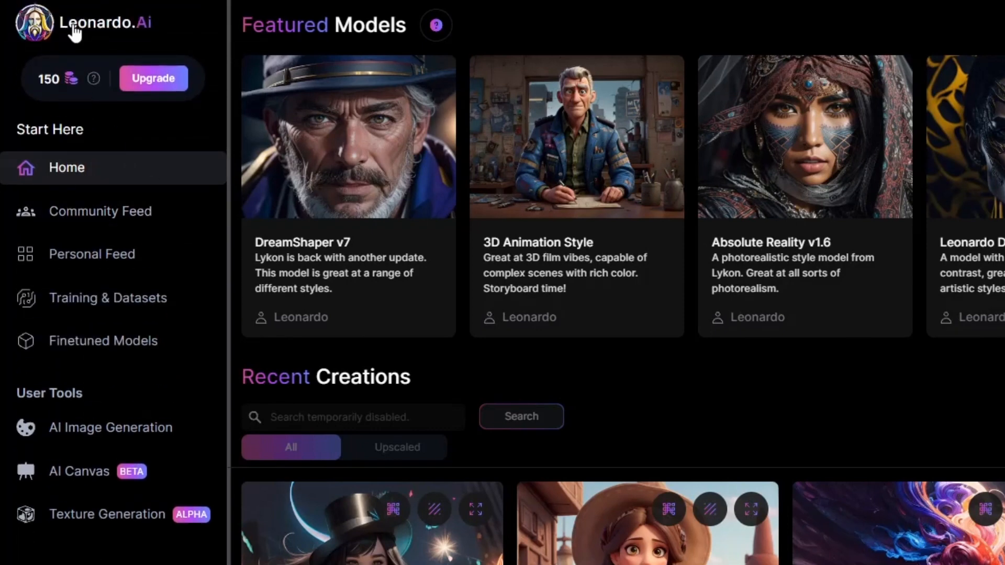
Visit Finetuned Models, launch AI Image Generation and dismiss its intro tour and Alchemy notice.
{"action": "left_click", "coordinate": [103, 340]}
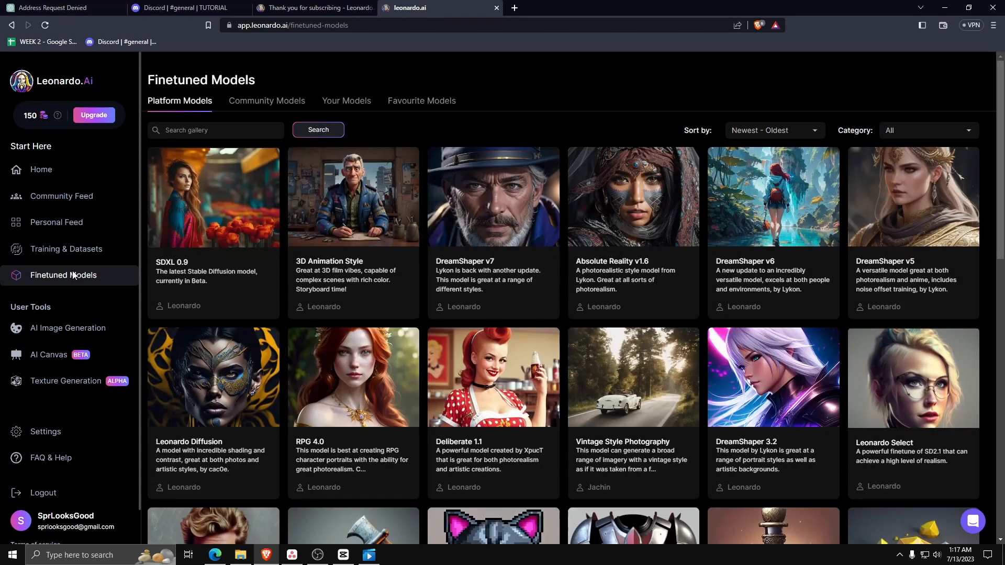
{"action": "mouse_move", "coordinate": [66, 328]}
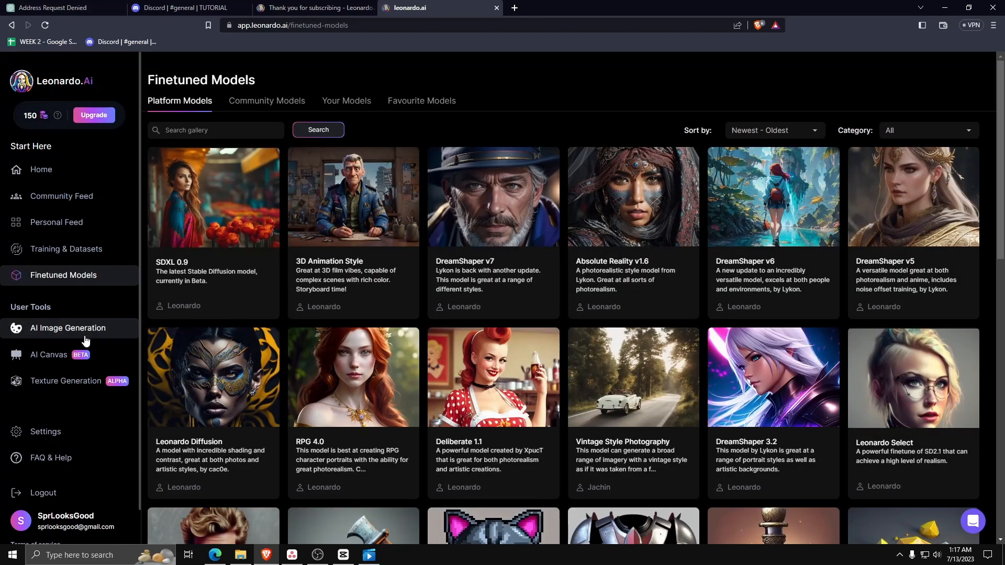
{"action": "left_click", "coordinate": [67, 327]}
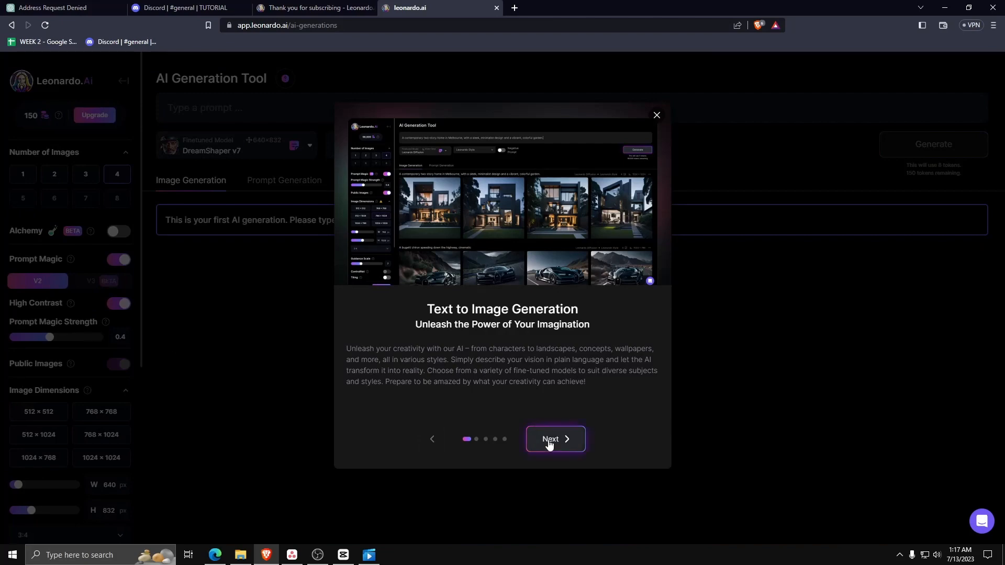
{"action": "left_click", "coordinate": [554, 438]}
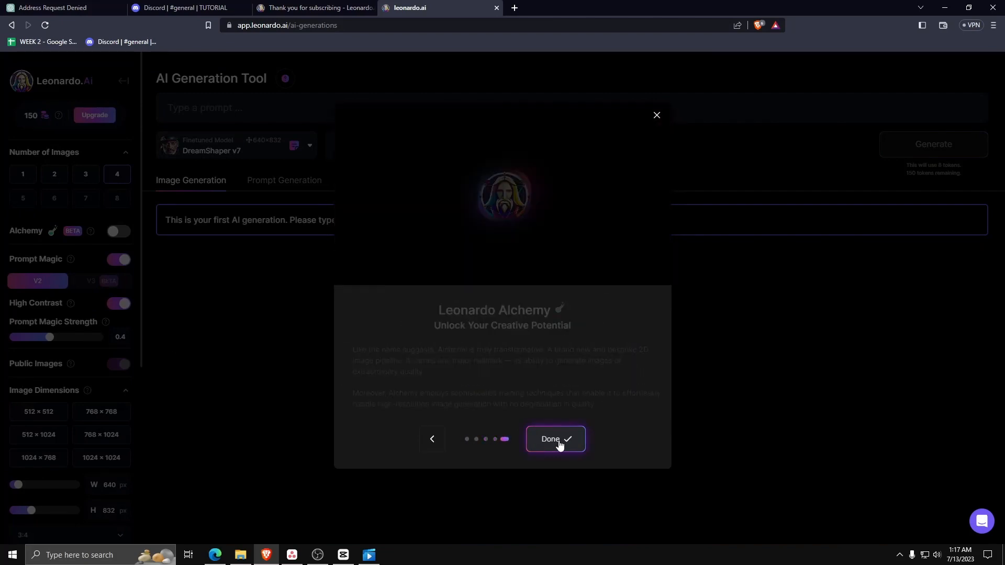
{"action": "left_click", "coordinate": [555, 438]}
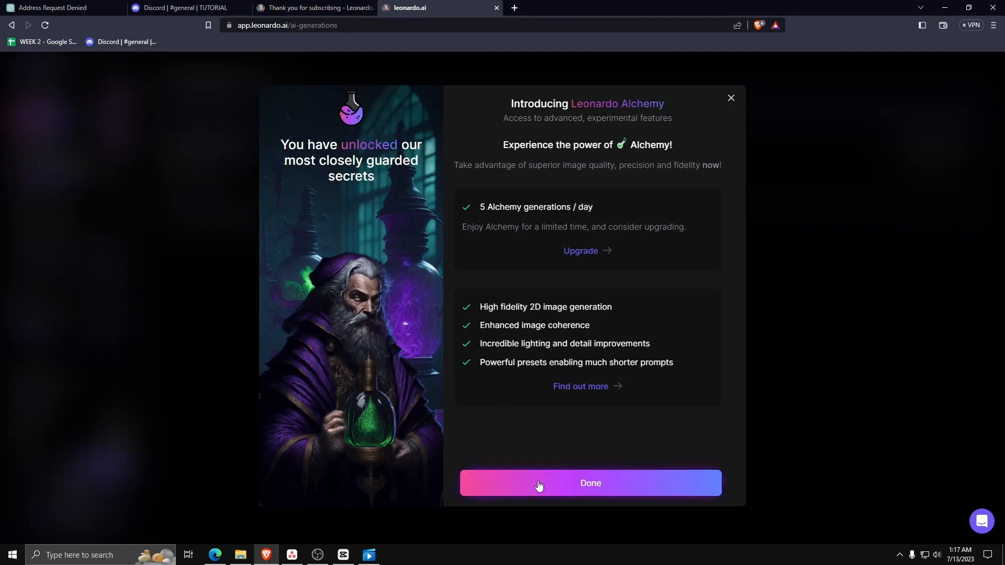
{"action": "left_click", "coordinate": [589, 482]}
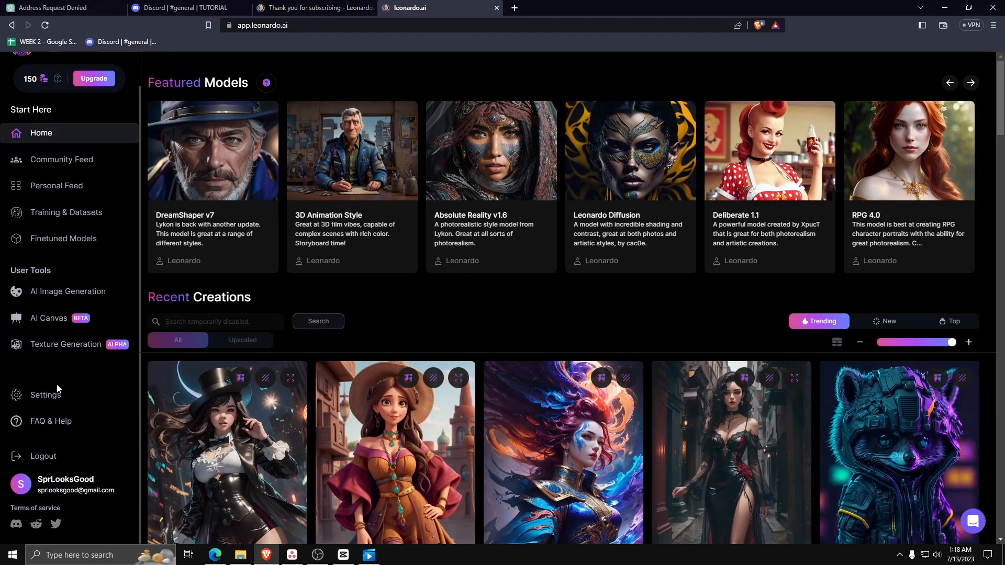
Show the account settings page with username and interest selections.
{"action": "left_click", "coordinate": [45, 395]}
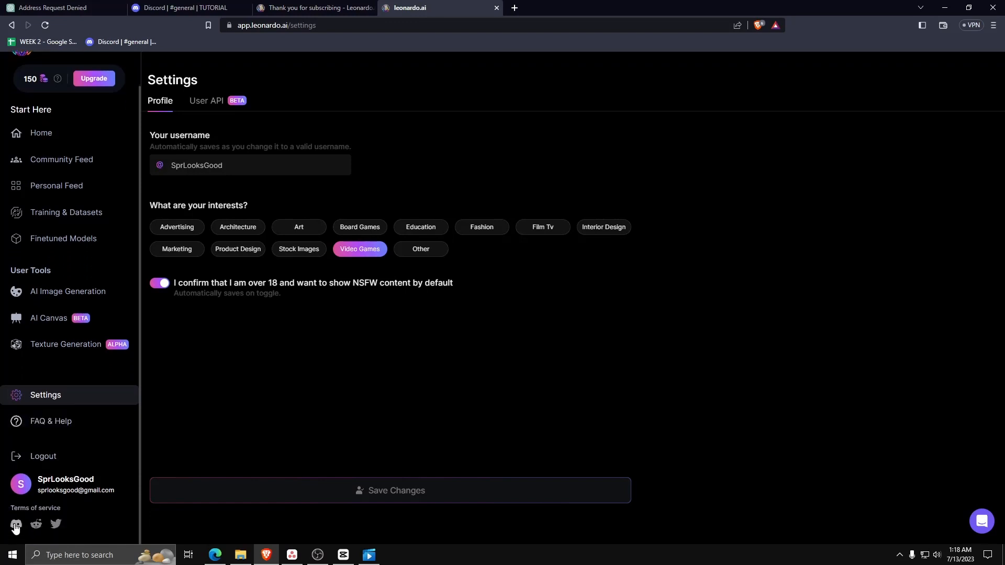
Accept the Leonardo.Ai Discord invite in the browser and answer the language questions with English.
{"action": "left_click", "coordinate": [16, 526]}
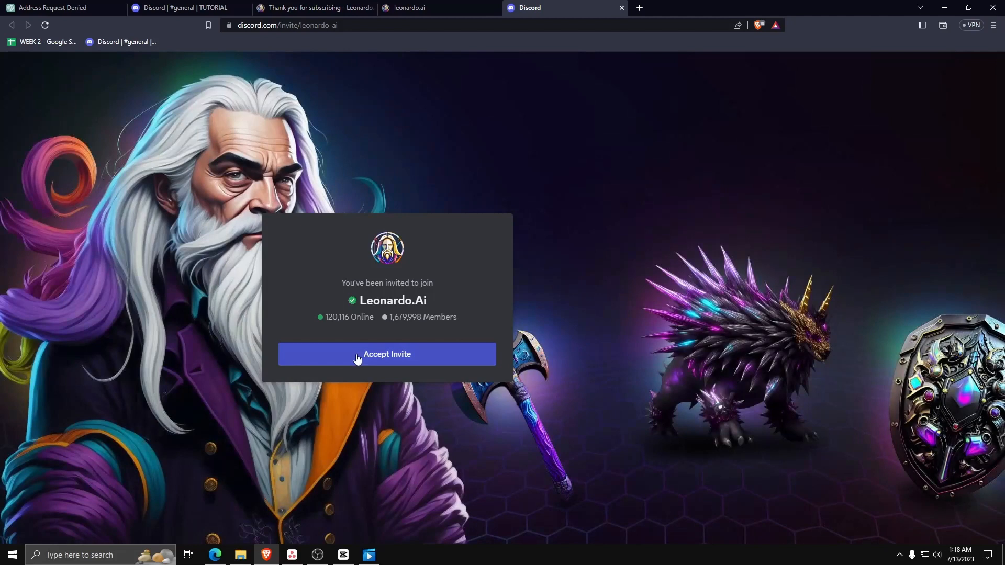
{"action": "left_click", "coordinate": [386, 354]}
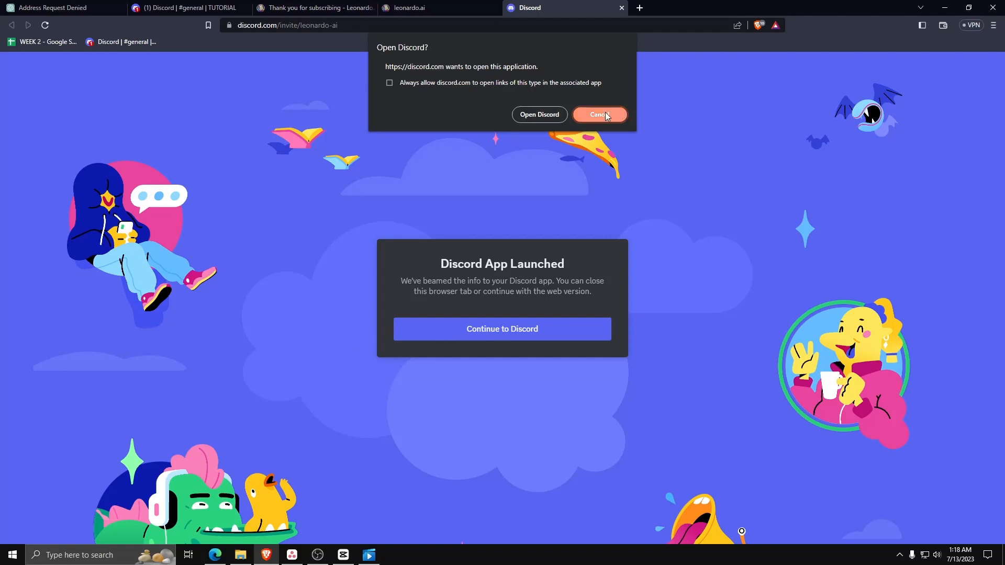
{"action": "mouse_move", "coordinate": [603, 117]}
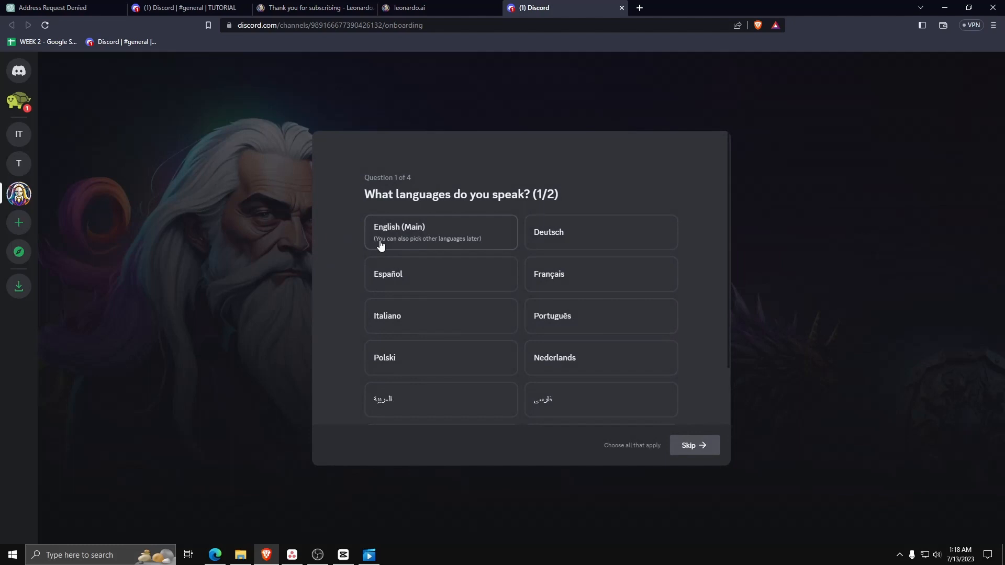
{"action": "left_click", "coordinate": [694, 445]}
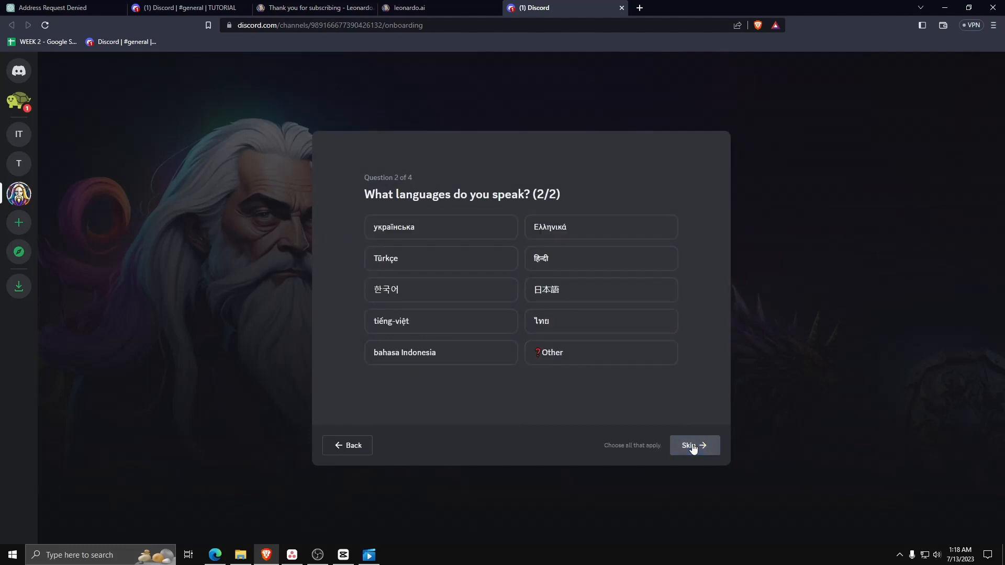
{"action": "mouse_move", "coordinate": [607, 407]}
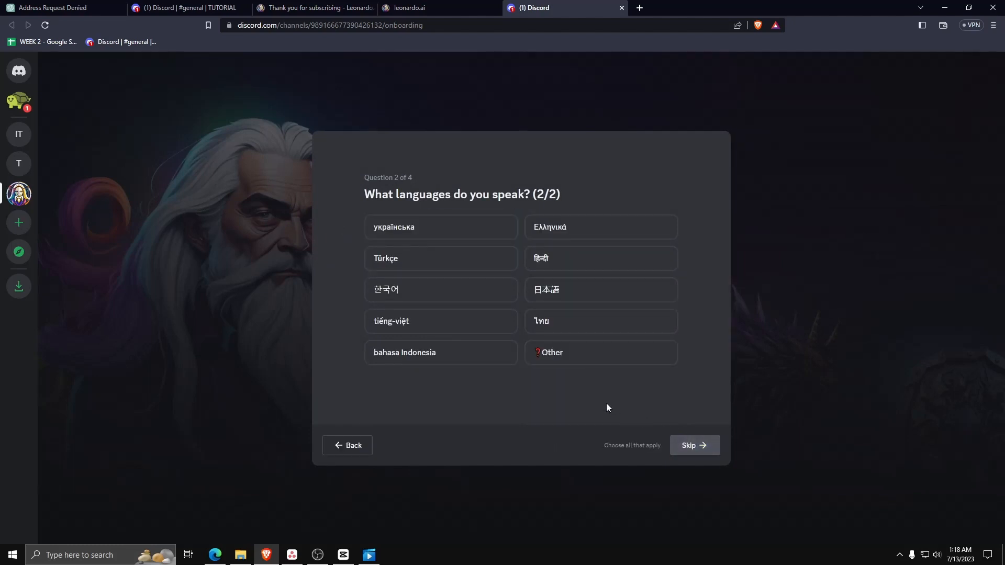
{"action": "mouse_move", "coordinate": [585, 361]}
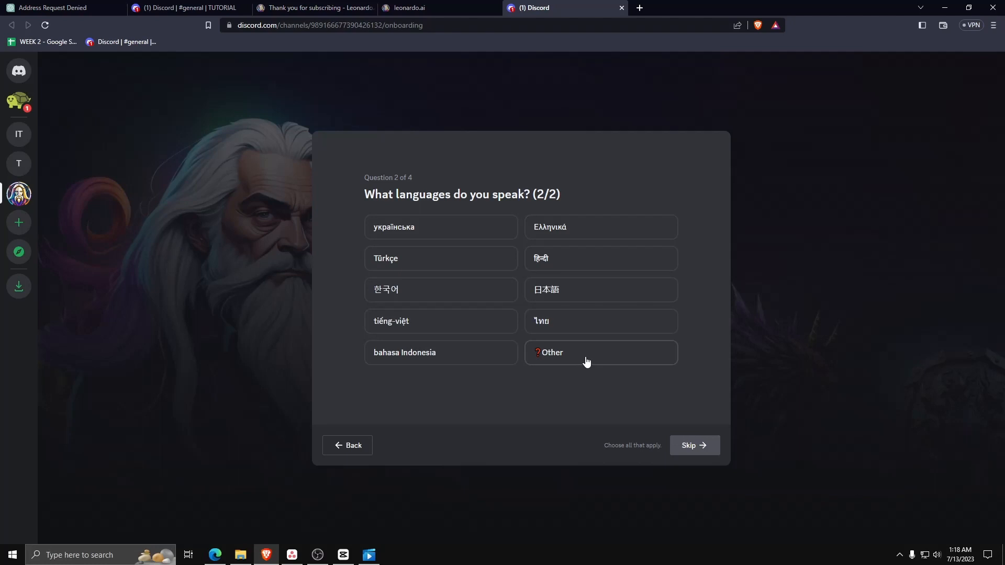
{"action": "left_click", "coordinate": [692, 445]}
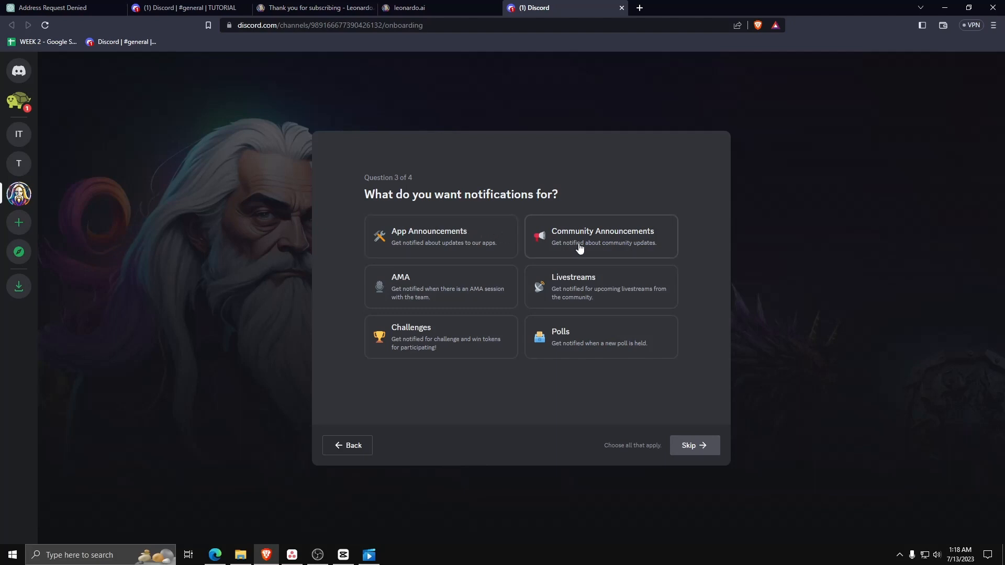
Review the server rules and finish onboarding into the announcements channel.
{"action": "left_click", "coordinate": [693, 445]}
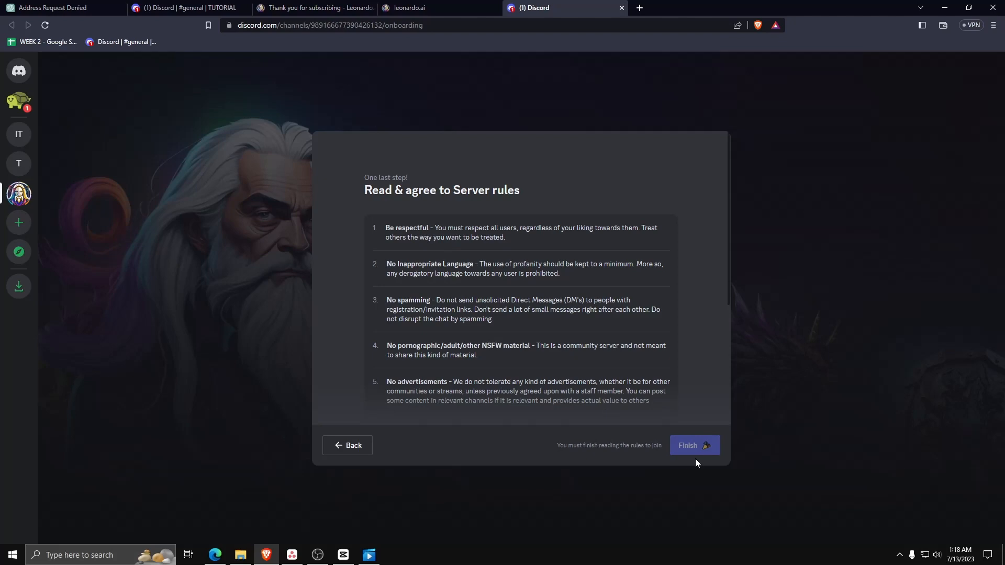
{"action": "scroll", "scroll_direction": "down", "scroll_amount": 3}
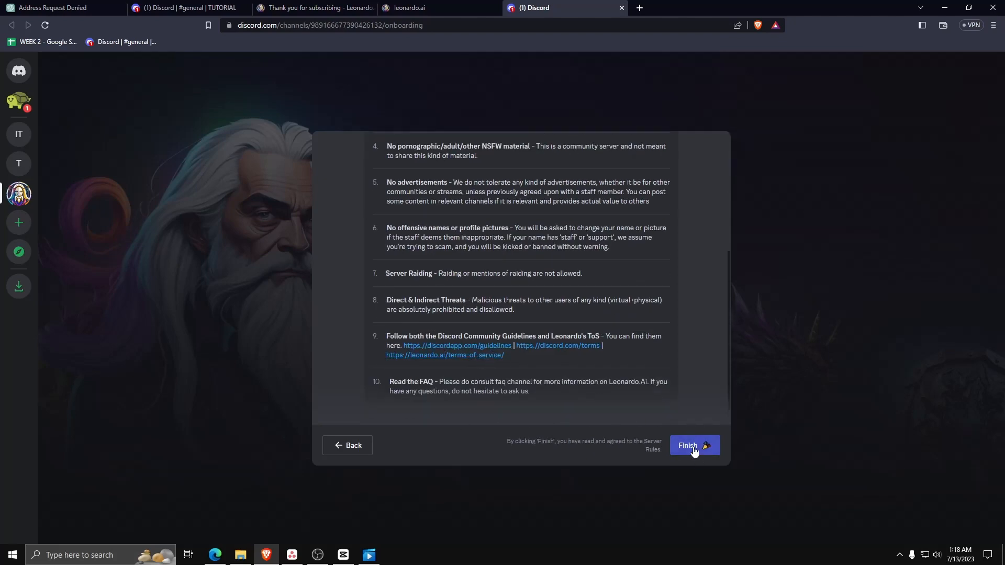
{"action": "left_click", "coordinate": [694, 446]}
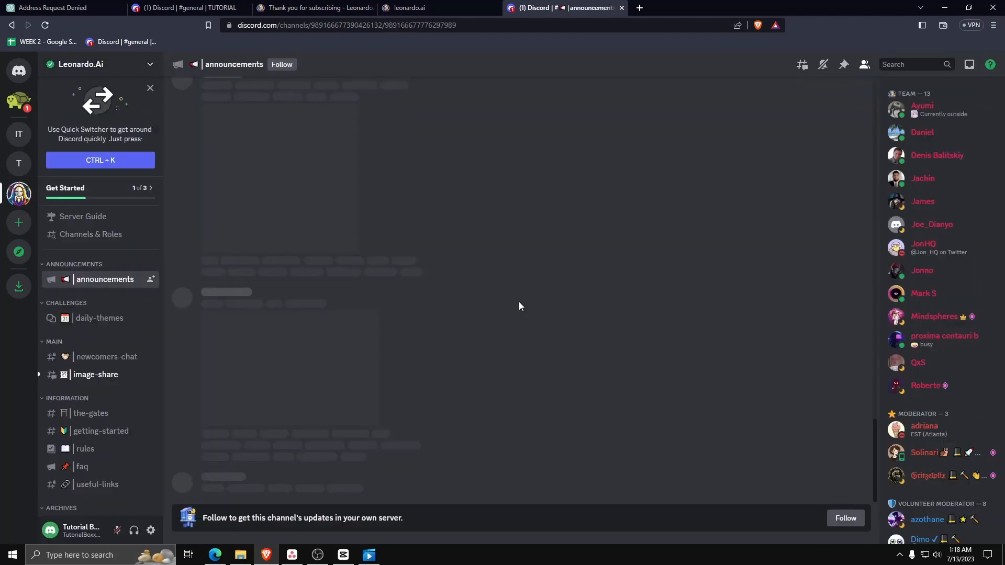
Browse daily-themes, image-share, getting-started, rules, faq and useful-links channels, then return to Leonardo.Ai.
{"action": "left_click", "coordinate": [90, 233]}
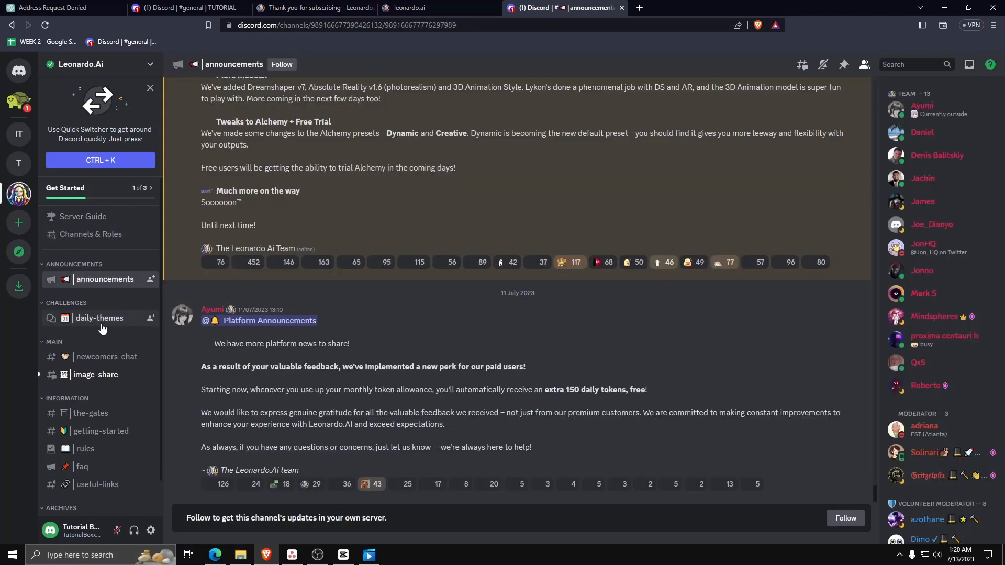
{"action": "left_click", "coordinate": [100, 319]}
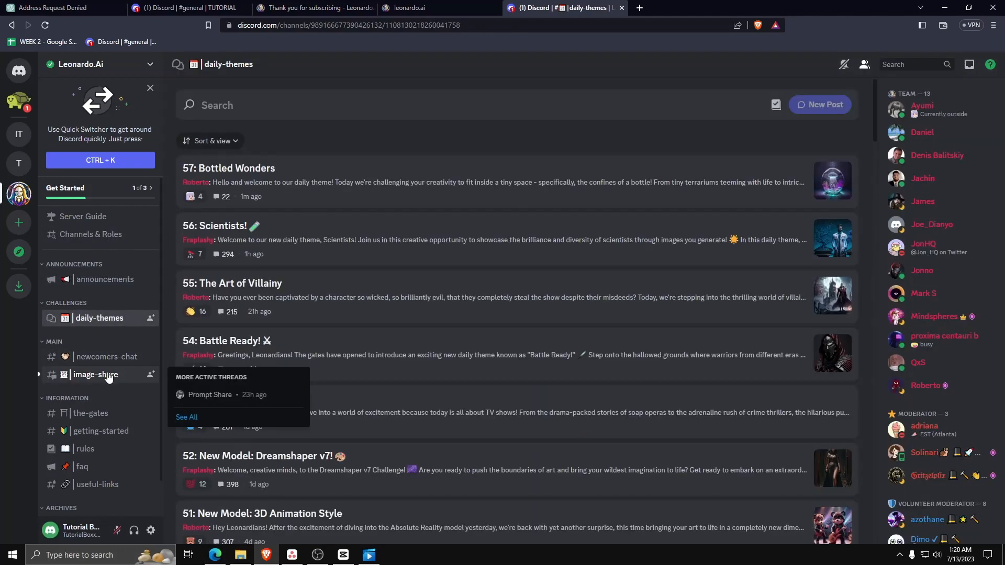
{"action": "left_click", "coordinate": [95, 374]}
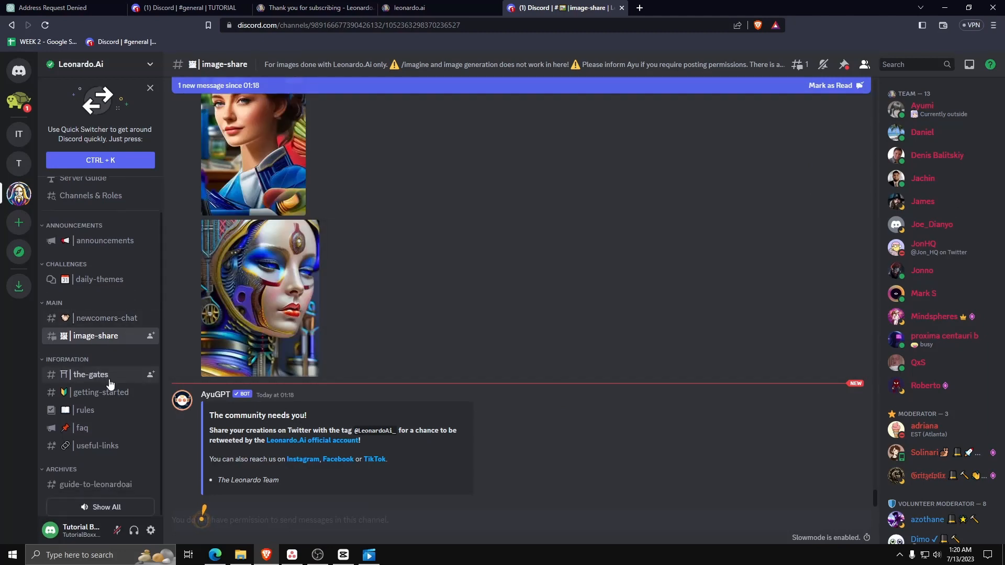
{"action": "left_click", "coordinate": [101, 391]}
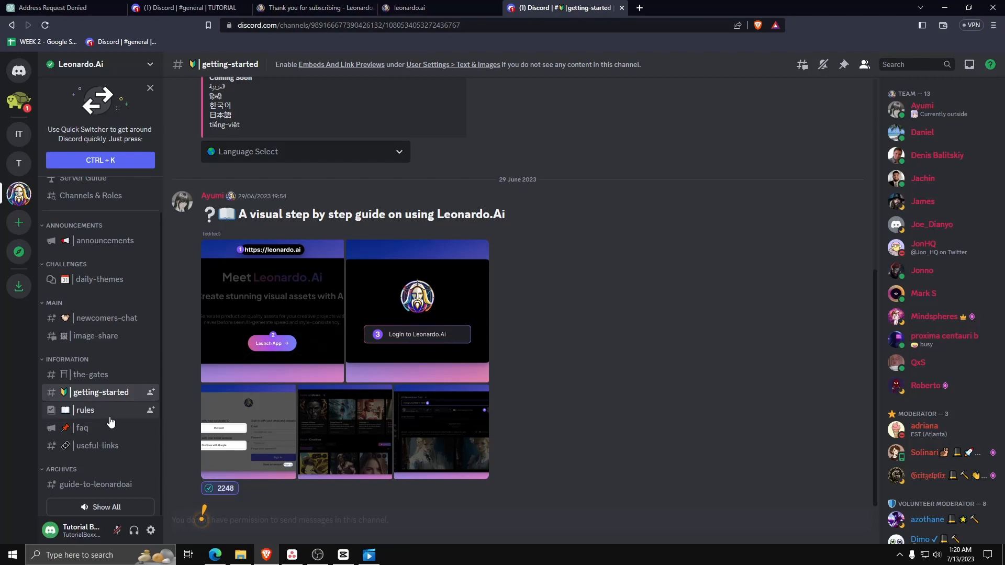
{"action": "left_click", "coordinate": [85, 410]}
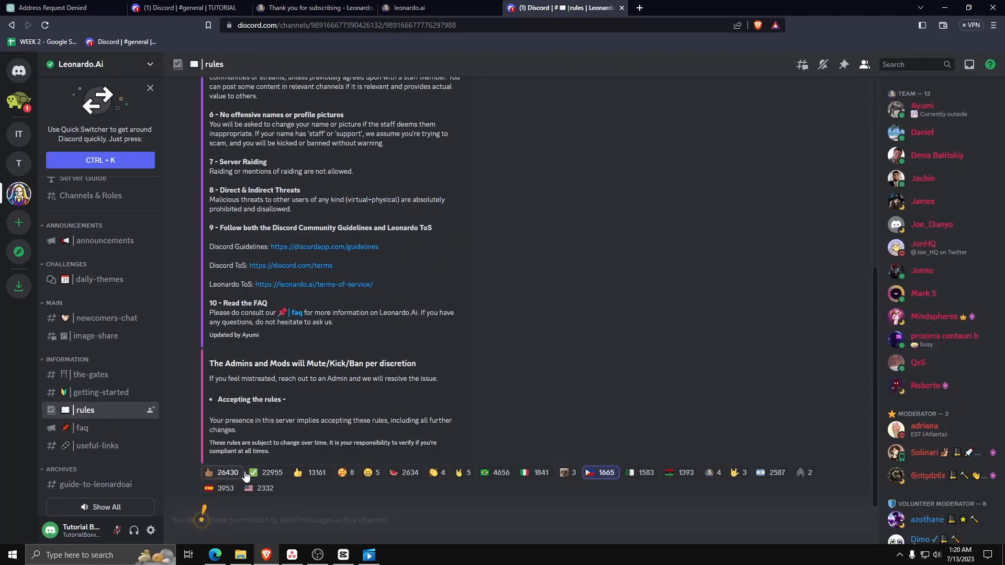
{"action": "left_click", "coordinate": [81, 427]}
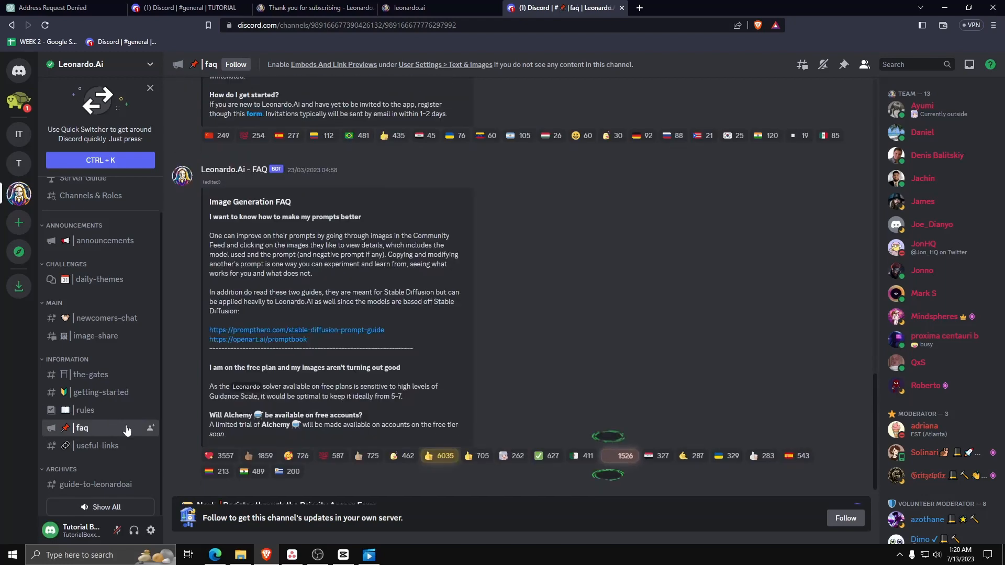
{"action": "left_click", "coordinate": [98, 446]}
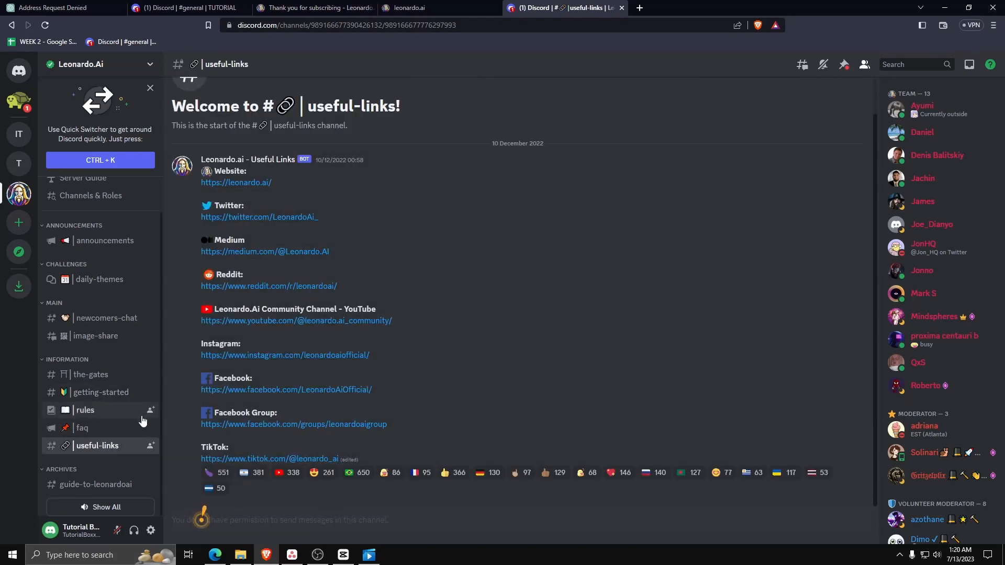
{"action": "left_click", "coordinate": [440, 7]}
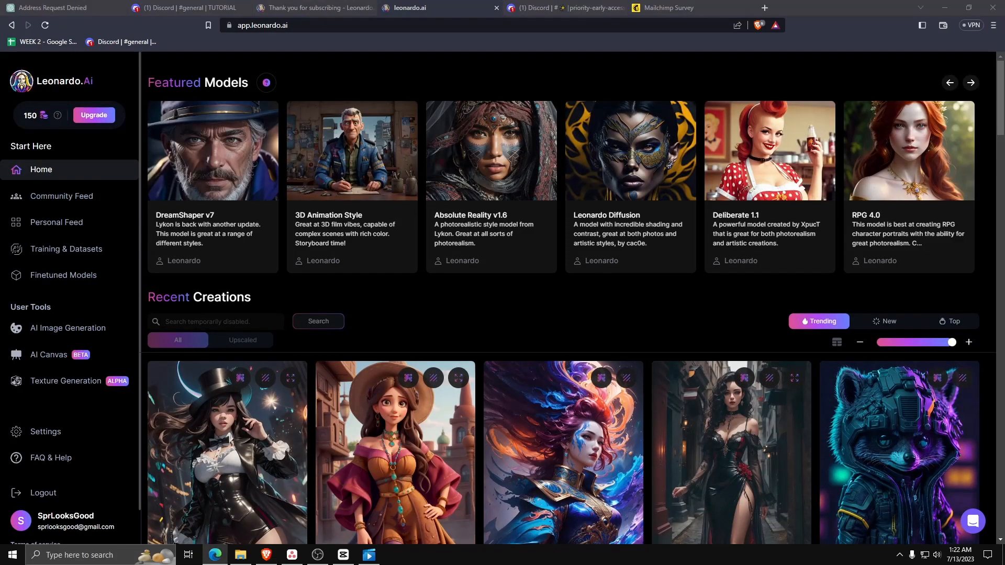
{"action": "mouse_move", "coordinate": [418, 217]}
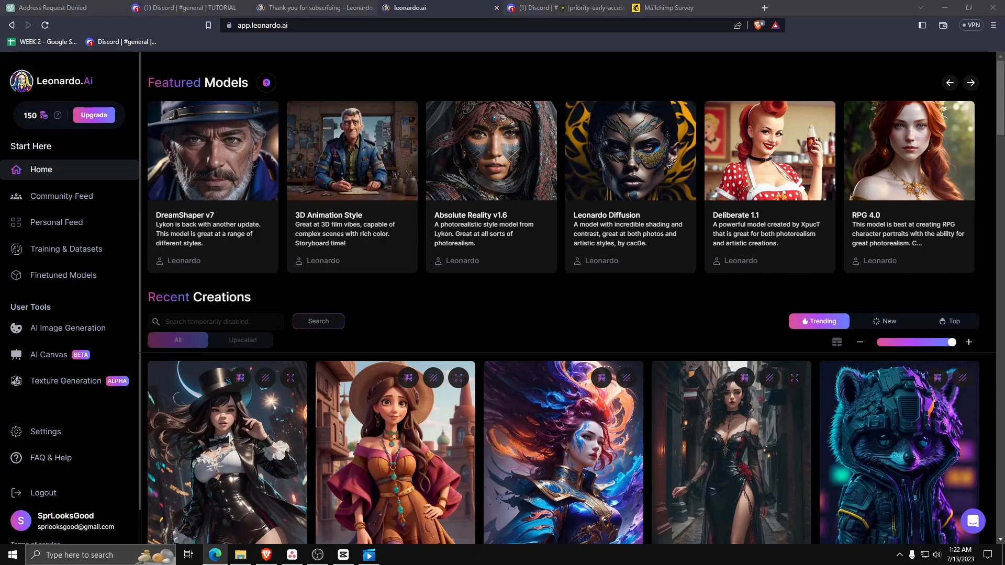
Step through several community feed images and their prompt details, then close the viewer.
{"action": "left_click", "coordinate": [62, 196]}
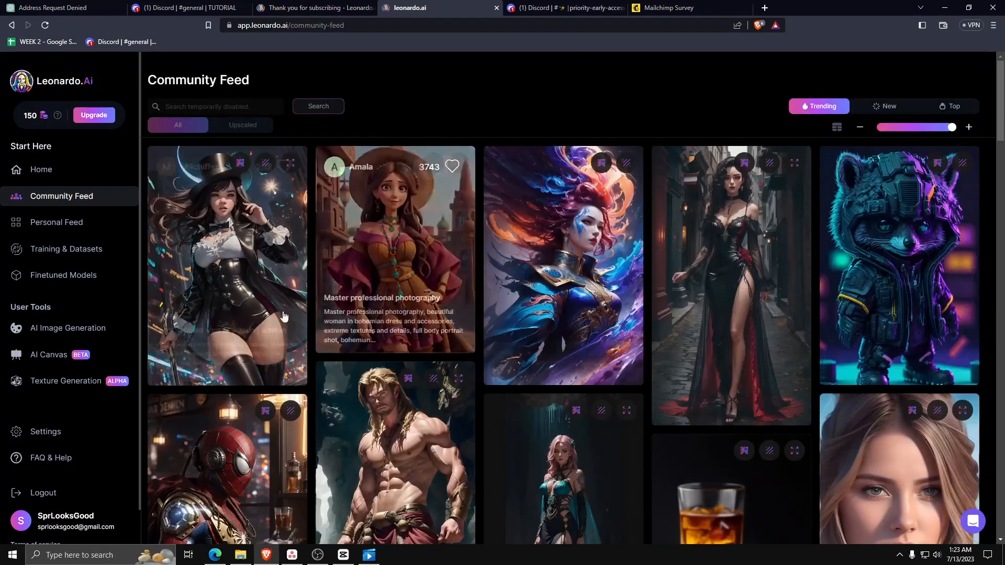
{"action": "left_click", "coordinate": [226, 263]}
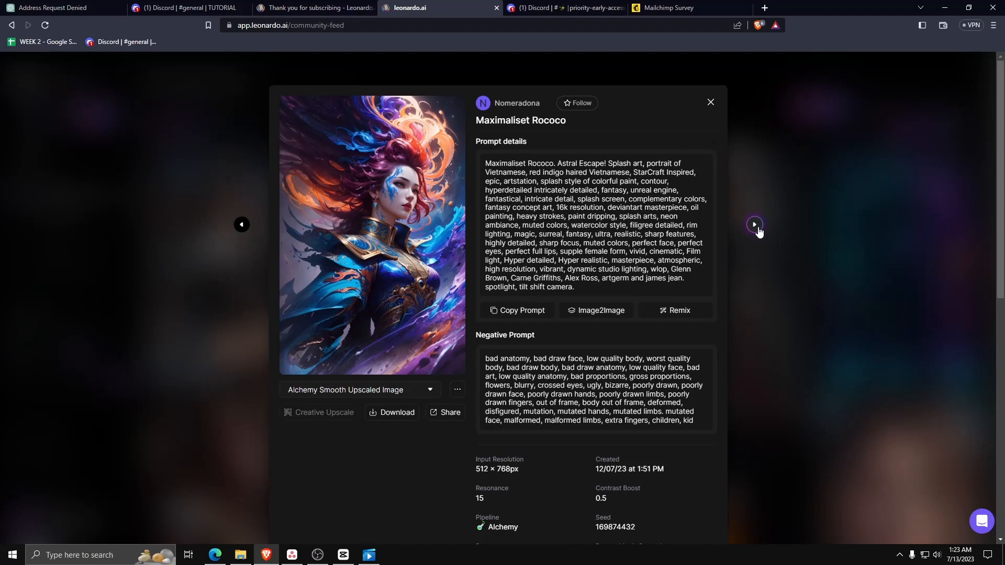
{"action": "left_click", "coordinate": [754, 224]}
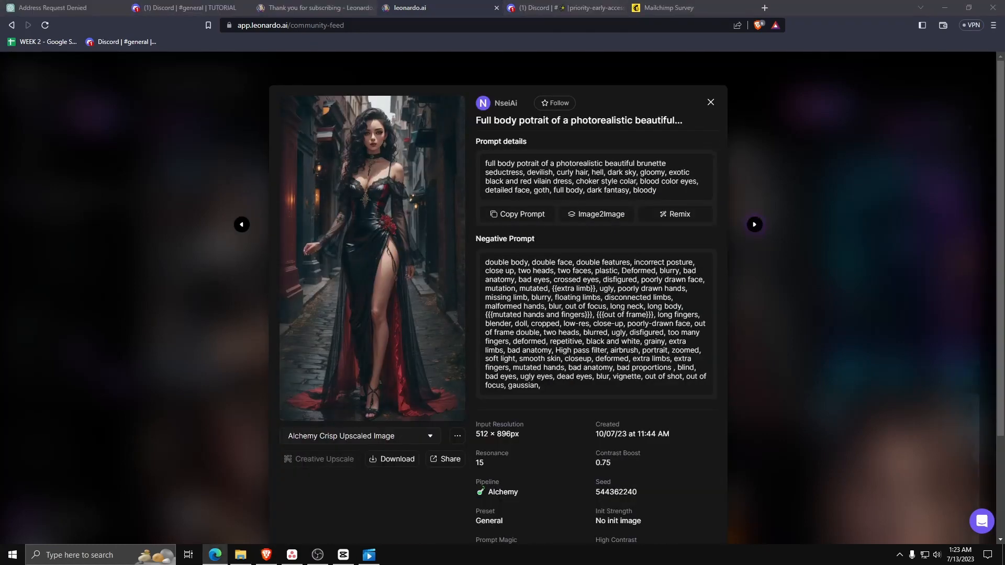
{"action": "left_click", "coordinate": [753, 224]}
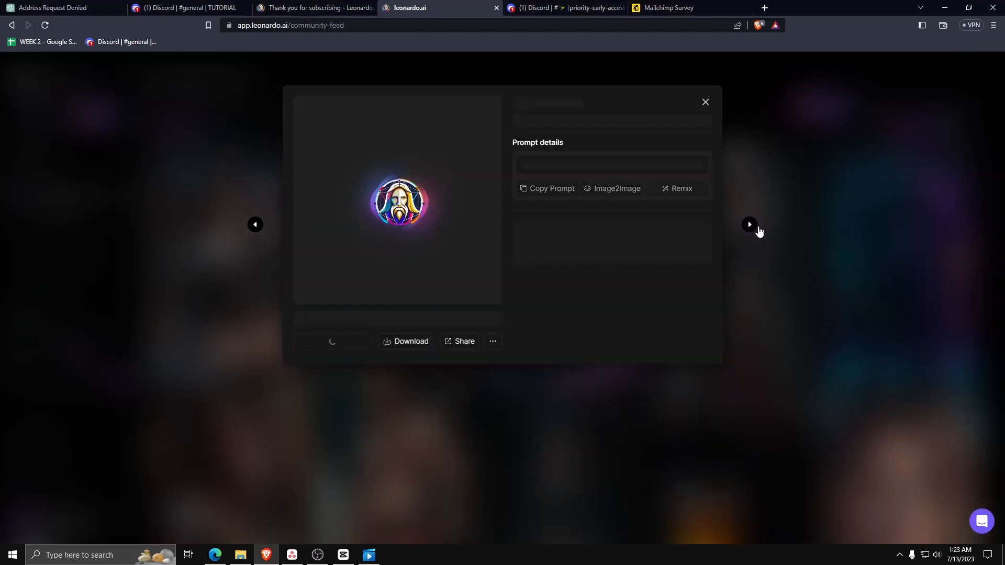
{"action": "left_click", "coordinate": [748, 224]}
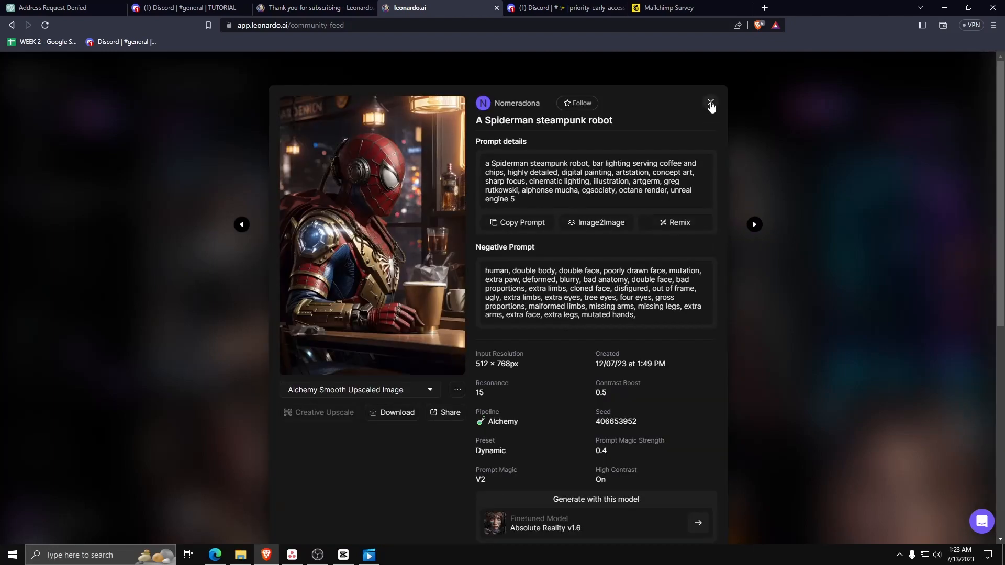
{"action": "left_click", "coordinate": [709, 103]}
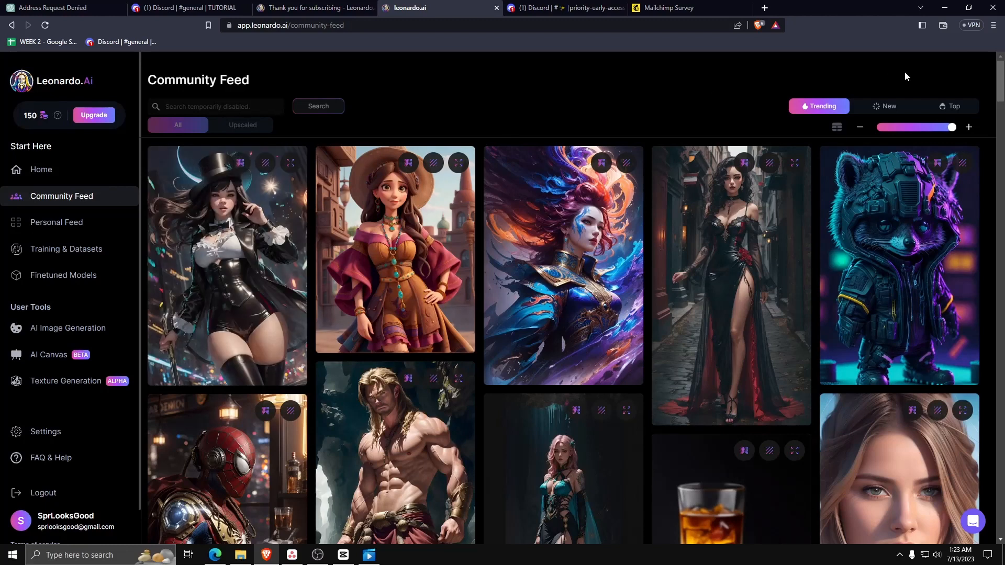
{"action": "mouse_move", "coordinate": [616, 119]}
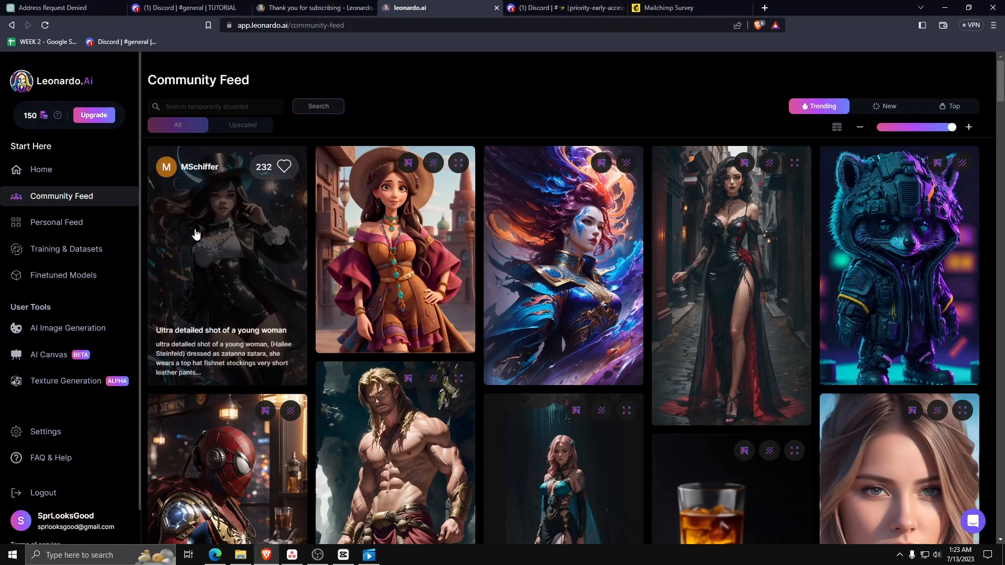
Check the personal feed, datasets page and model gallery tabs, then launch AI Image Generation.
{"action": "left_click", "coordinate": [56, 222]}
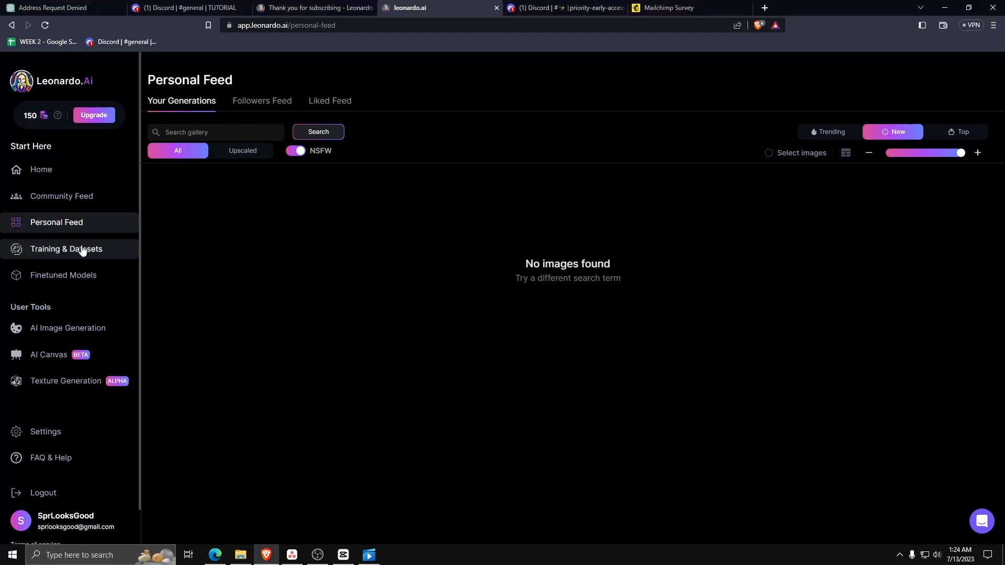
{"action": "left_click", "coordinate": [66, 250]}
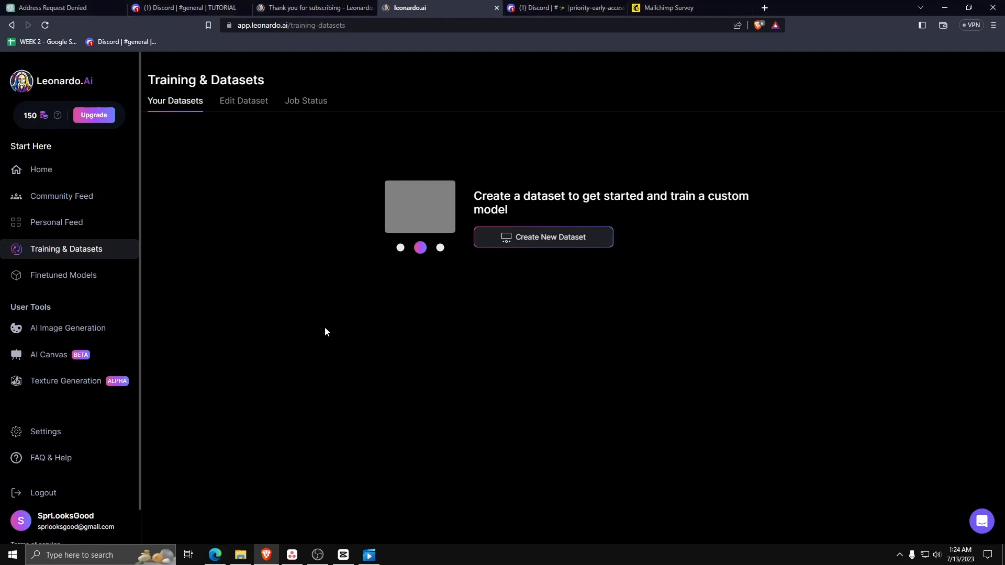
{"action": "left_click", "coordinate": [63, 275]}
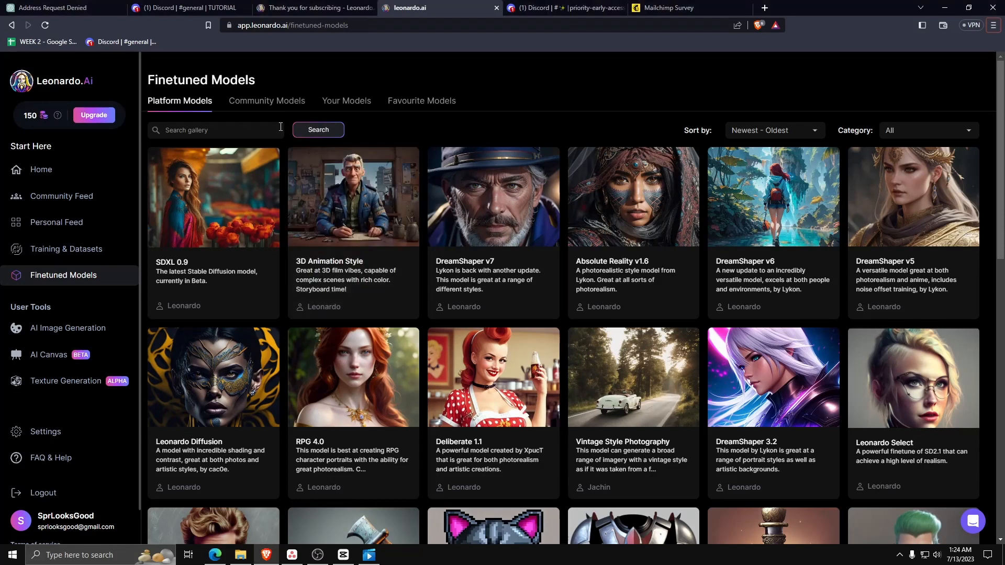
{"action": "left_click", "coordinate": [267, 101]}
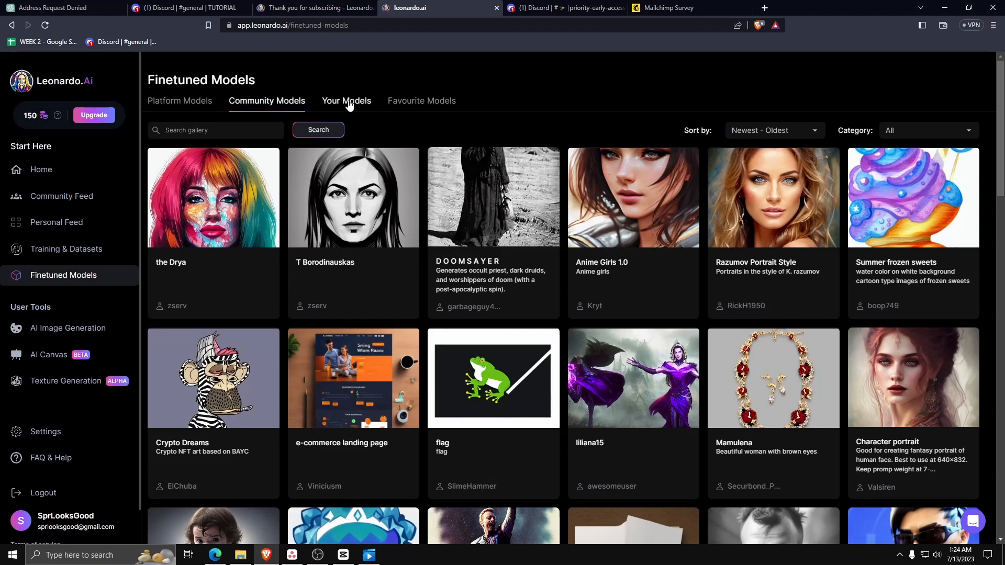
{"action": "left_click", "coordinate": [347, 101]}
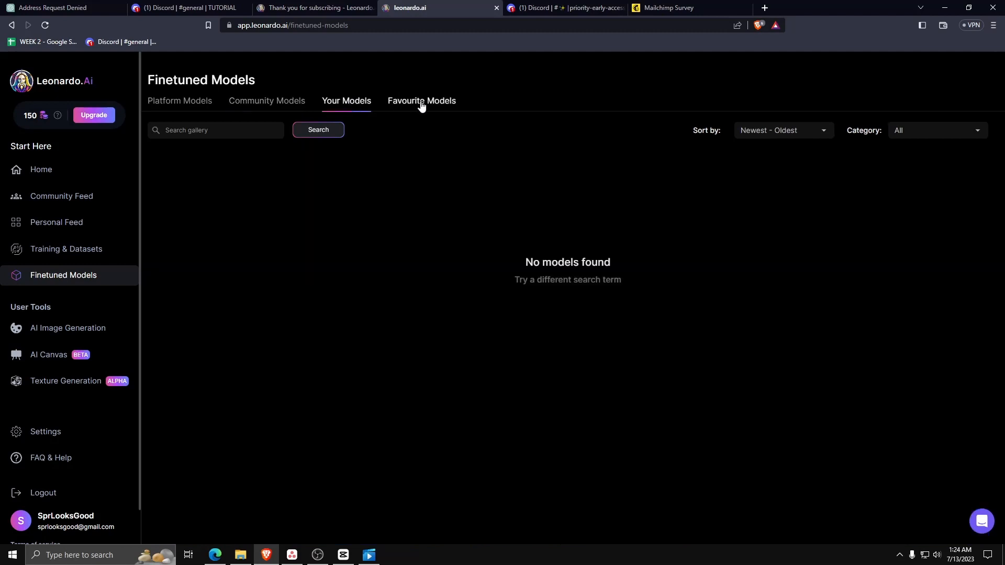
{"action": "left_click", "coordinate": [421, 101]}
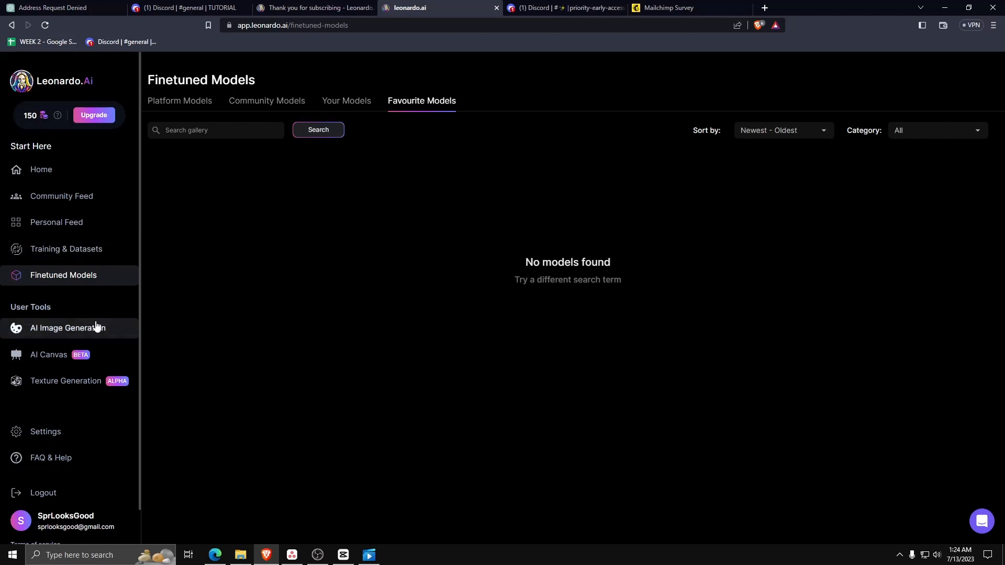
{"action": "left_click", "coordinate": [67, 328]}
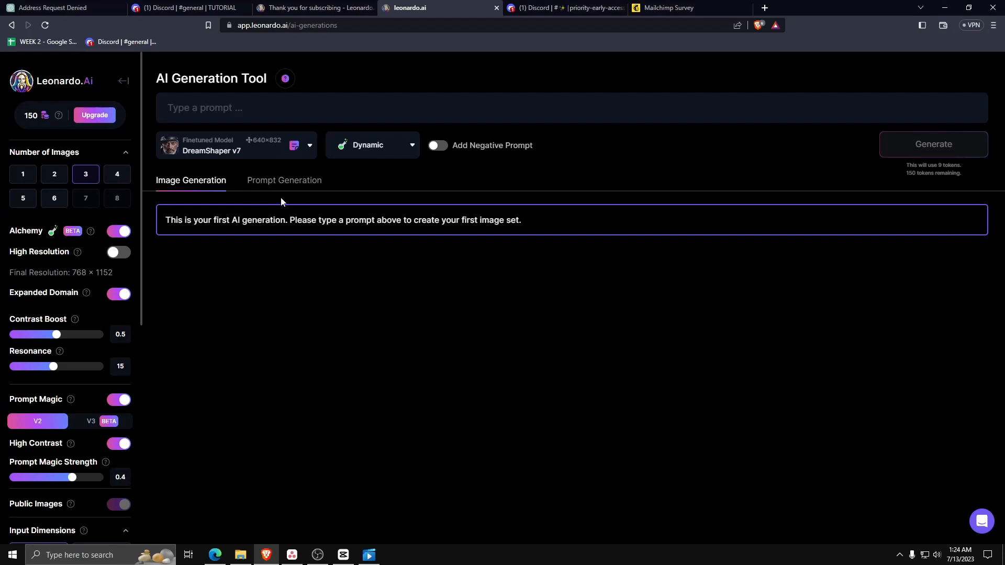
{"action": "mouse_move", "coordinate": [93, 226]}
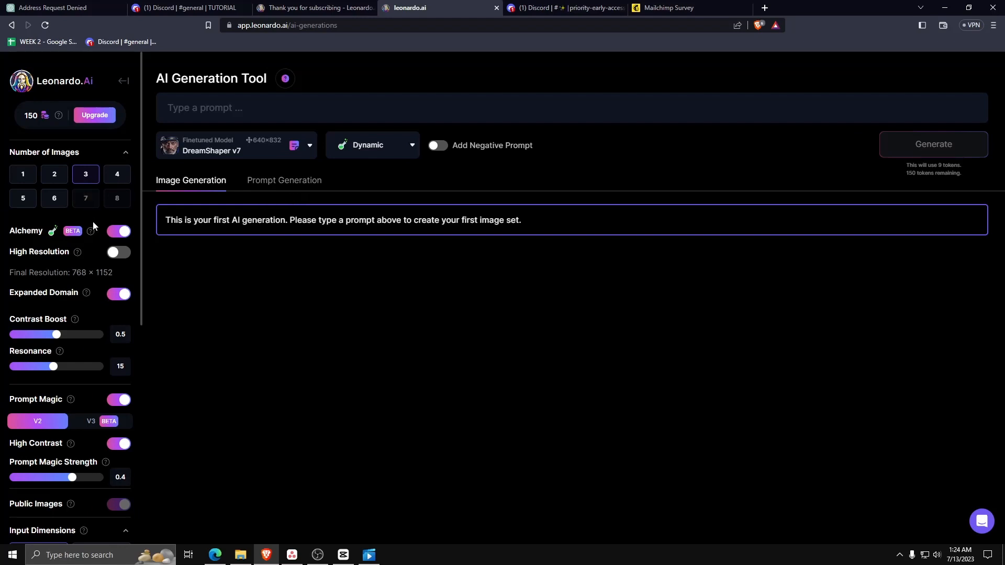
Scroll through the generation settings panel and go back to the home page.
{"action": "scroll", "scroll_direction": "down", "scroll_amount": 3}
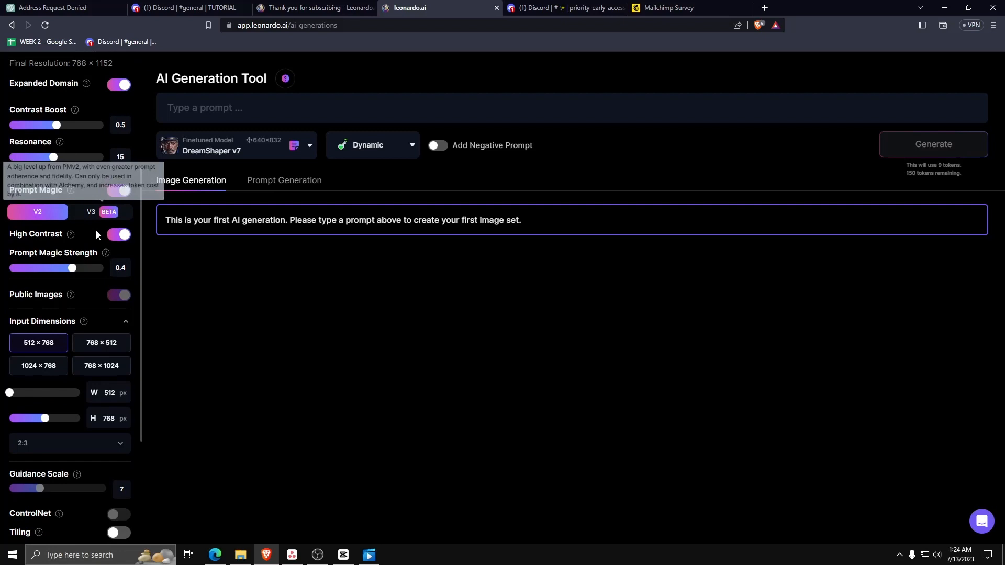
{"action": "scroll", "scroll_direction": "down", "scroll_amount": 3}
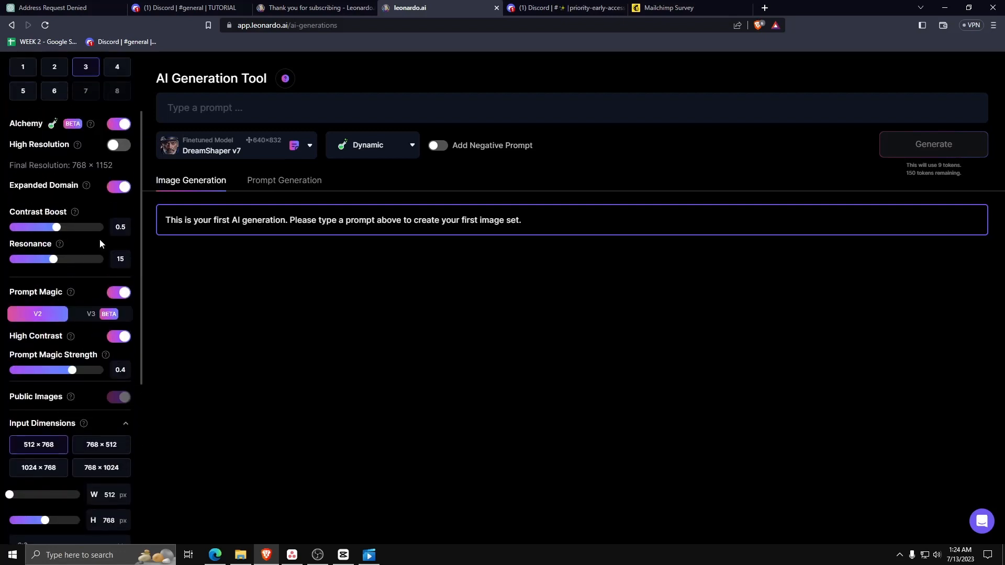
{"action": "left_click", "coordinate": [123, 83]}
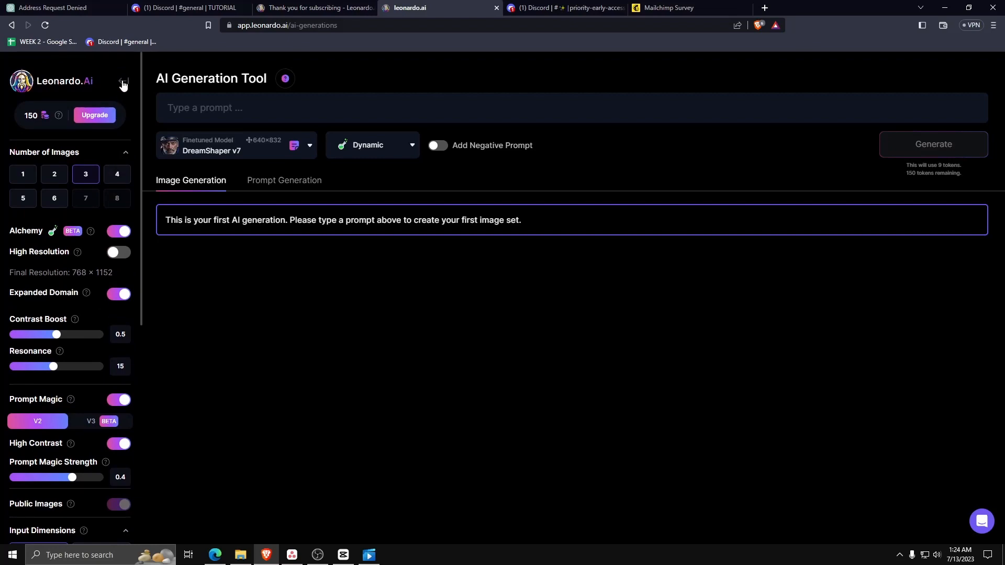
{"action": "left_click", "coordinate": [123, 82]}
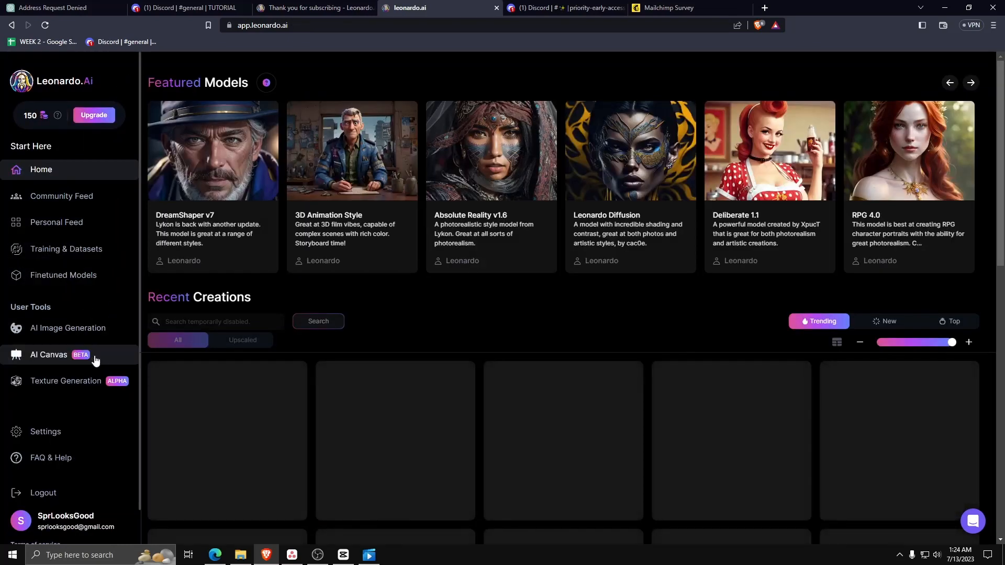
Enter the AI Canvas editor and finish its welcome tour.
{"action": "left_click", "coordinate": [49, 355]}
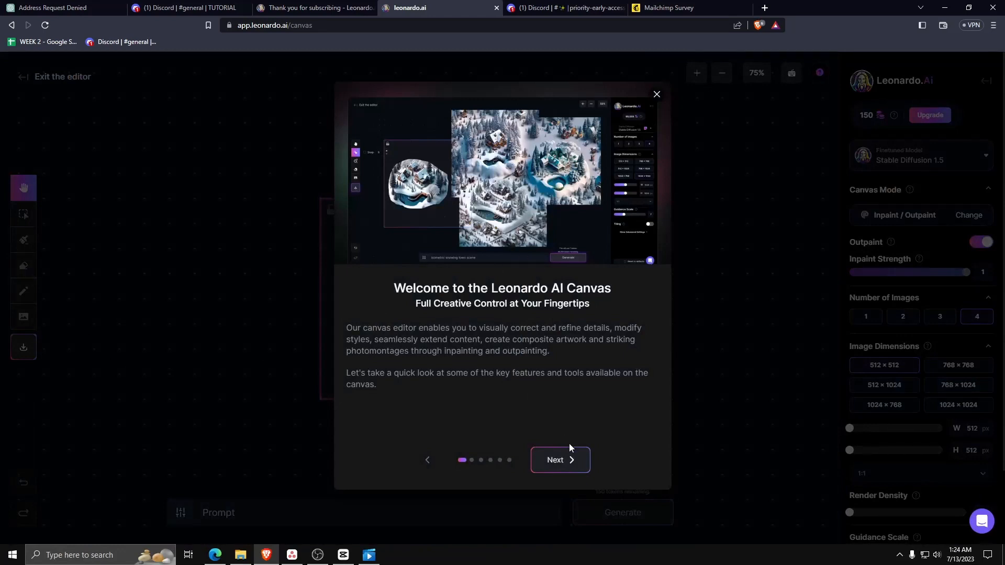
{"action": "left_click", "coordinate": [559, 464]}
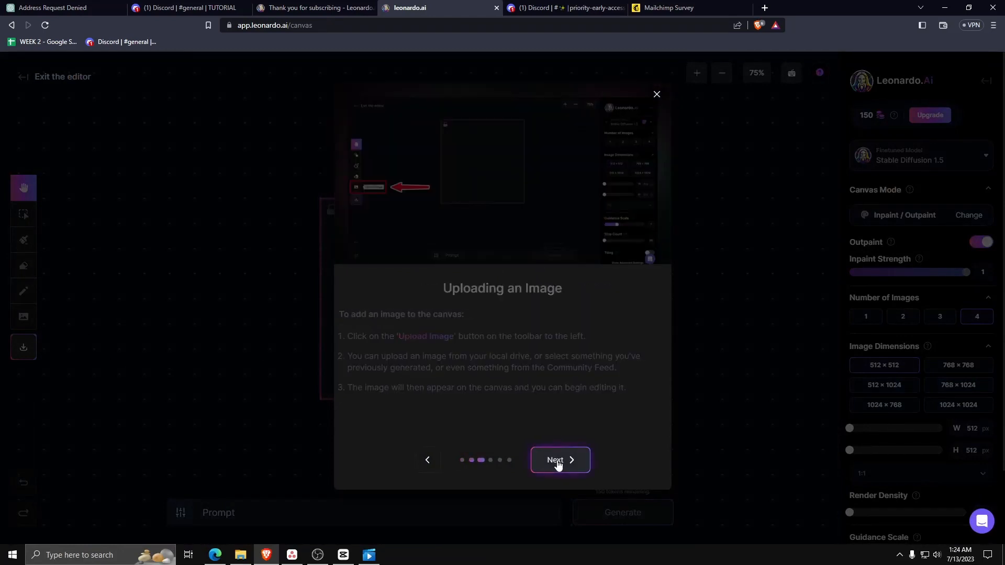
{"action": "left_click", "coordinate": [556, 461]}
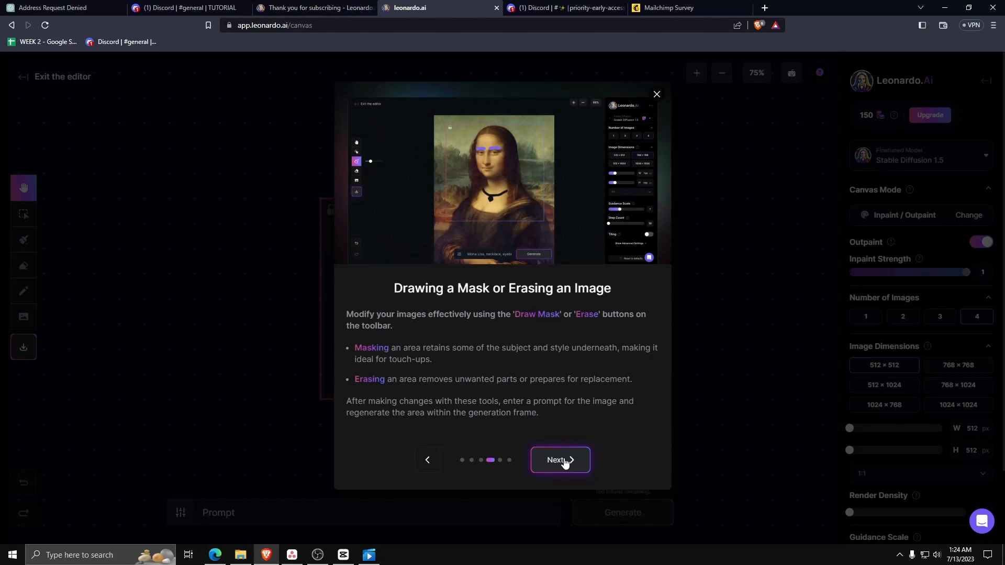
{"action": "left_click", "coordinate": [558, 464]}
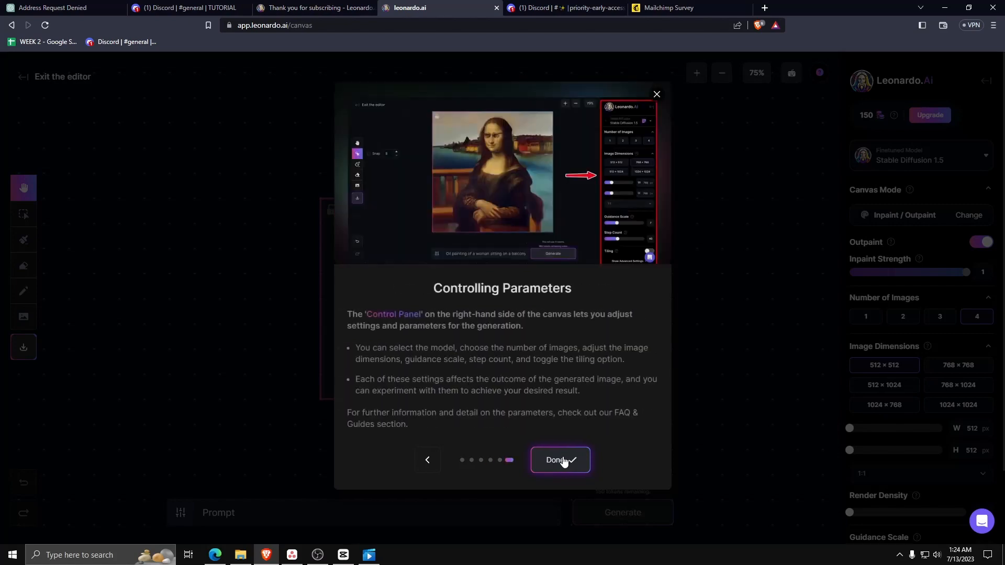
{"action": "left_click", "coordinate": [559, 461]}
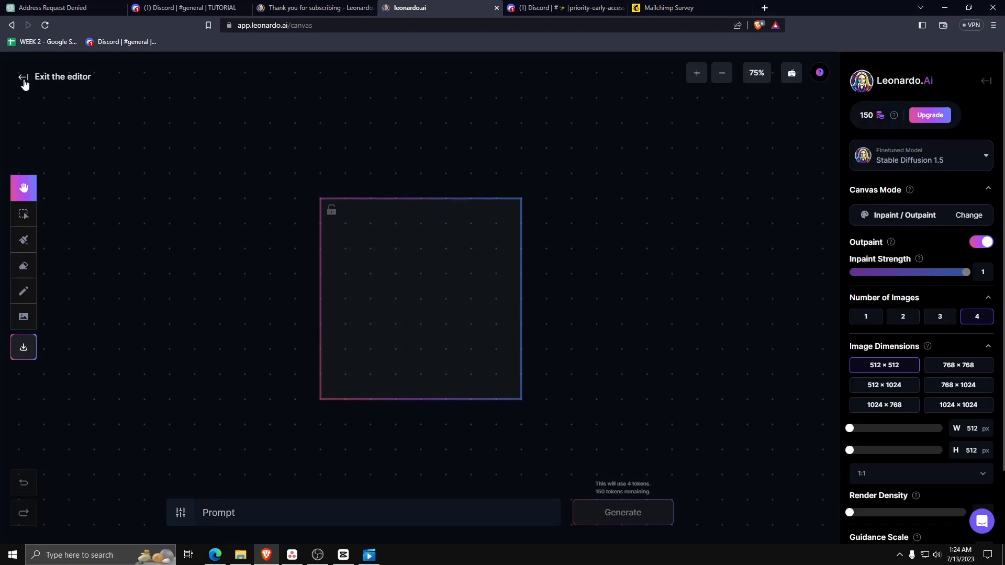
Exit the canvas editor and move on to Texture Generation.
{"action": "left_click", "coordinate": [22, 76]}
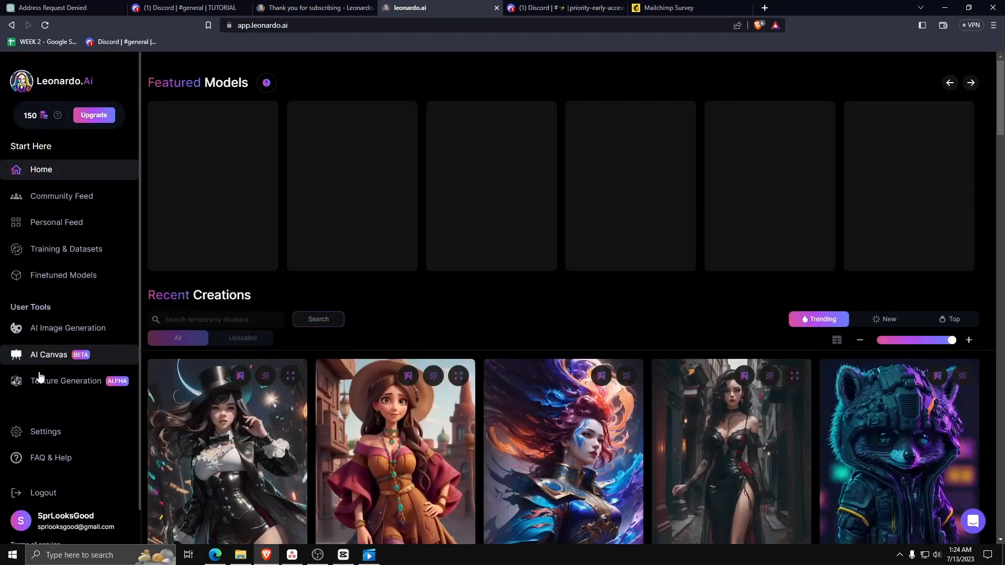
{"action": "left_click", "coordinate": [65, 381]}
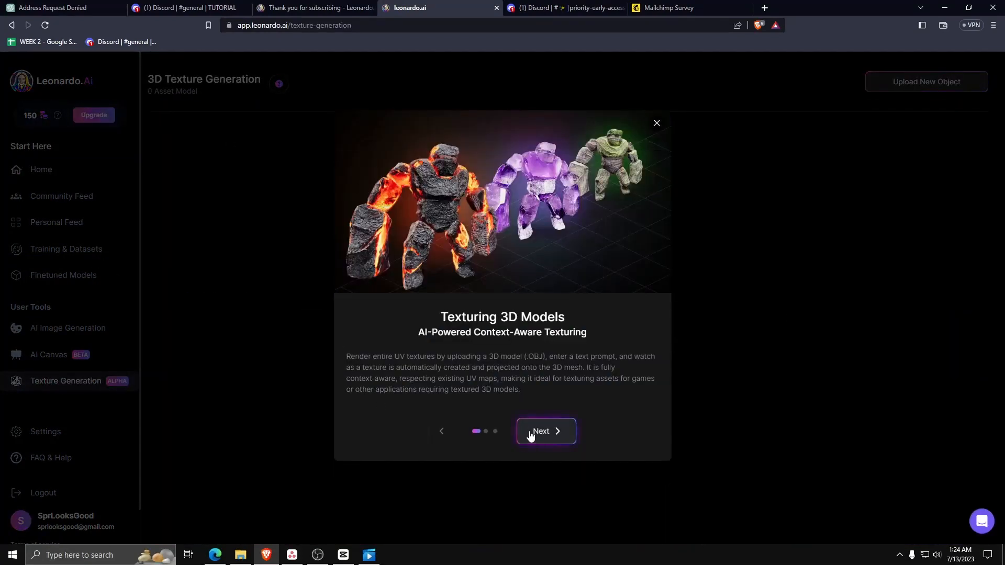
Finish the texture intro, glance at Settings, and reopen AI Image Generation for a first prompt.
{"action": "left_click", "coordinate": [545, 431]}
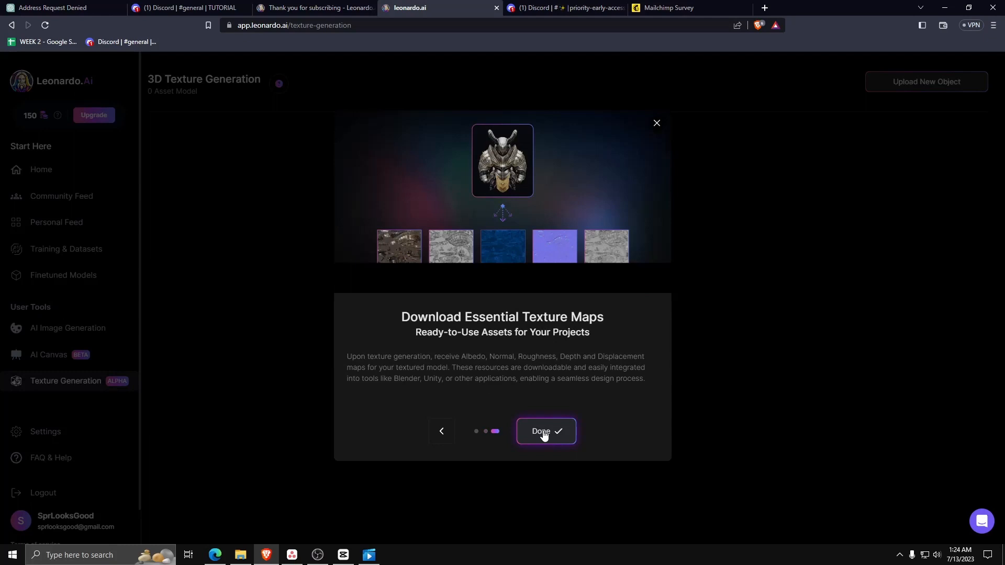
{"action": "left_click", "coordinate": [545, 430]}
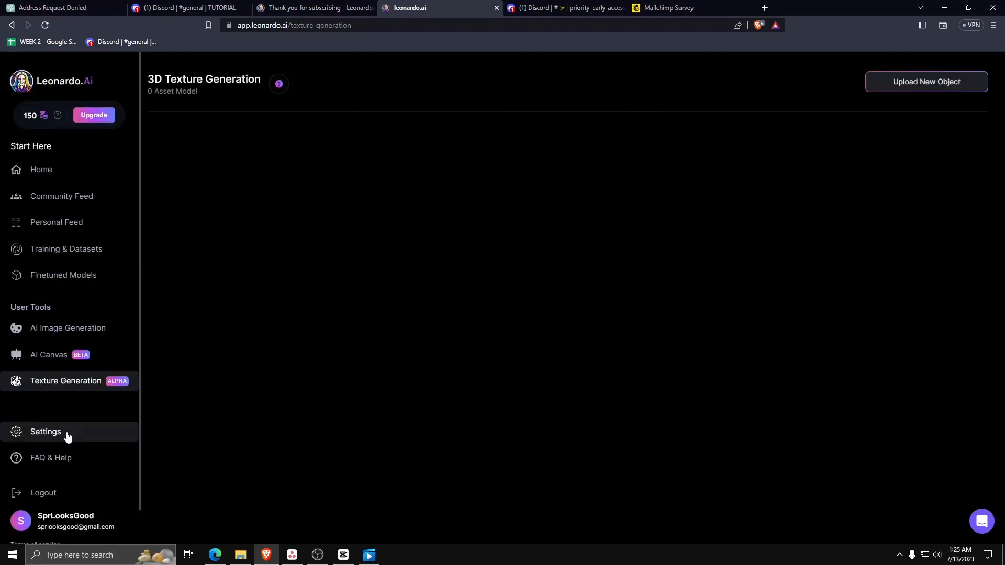
{"action": "left_click", "coordinate": [45, 432]}
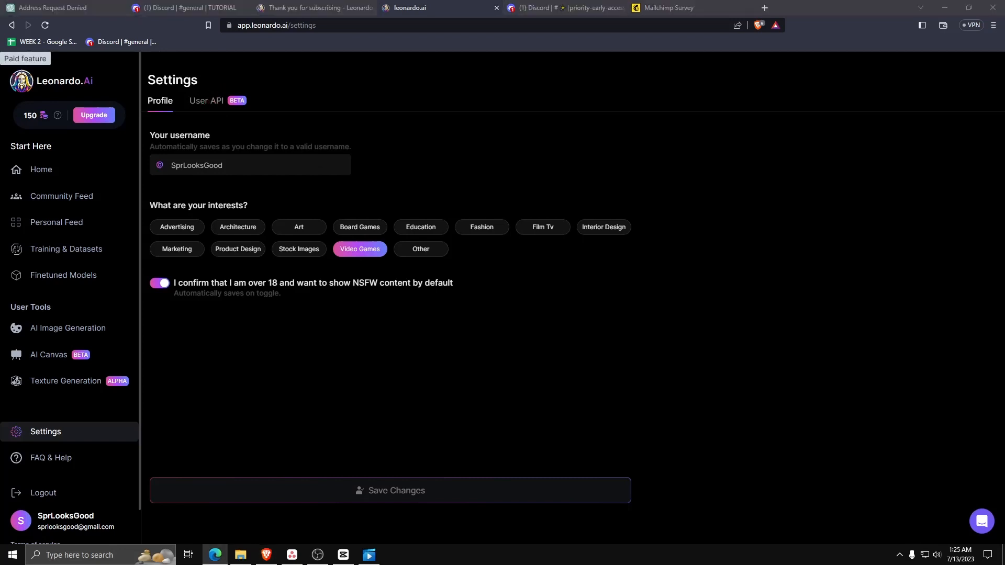
{"action": "left_click", "coordinate": [67, 328]}
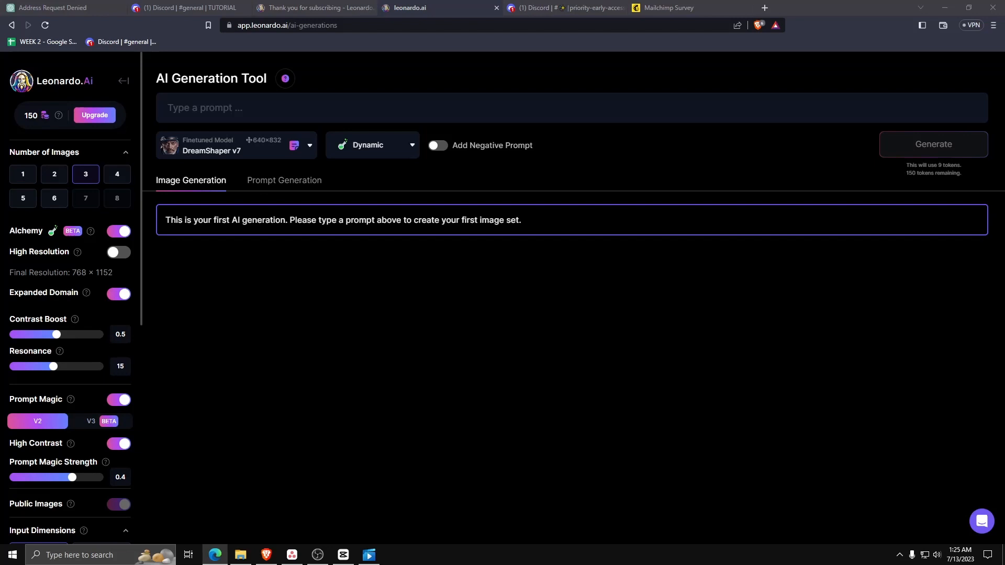
Review the Finetuned Model and style lists, toggle Negative Prompt on and off, and set Number of Images to 1.
{"action": "left_click", "coordinate": [308, 144]}
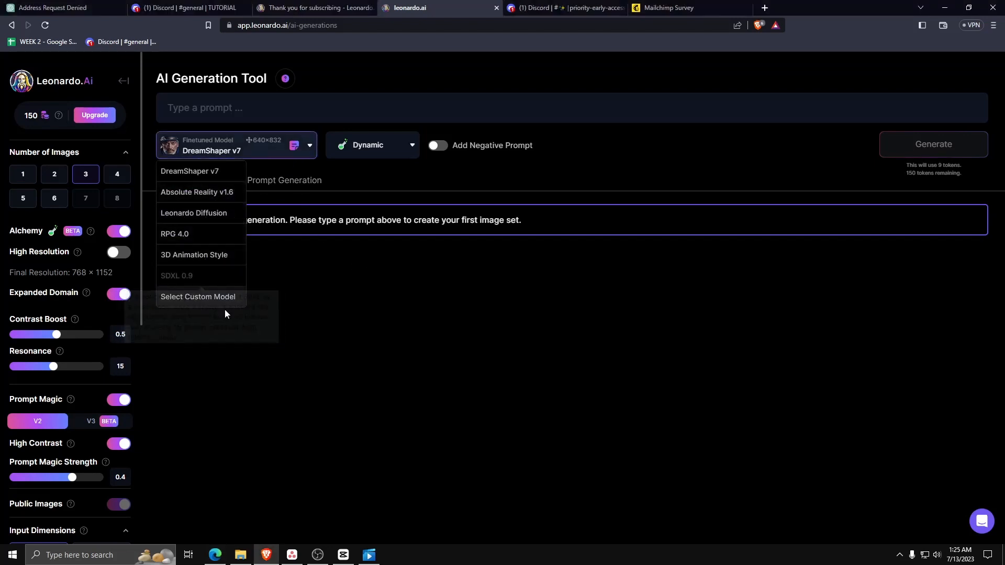
{"action": "left_click", "coordinate": [372, 145]}
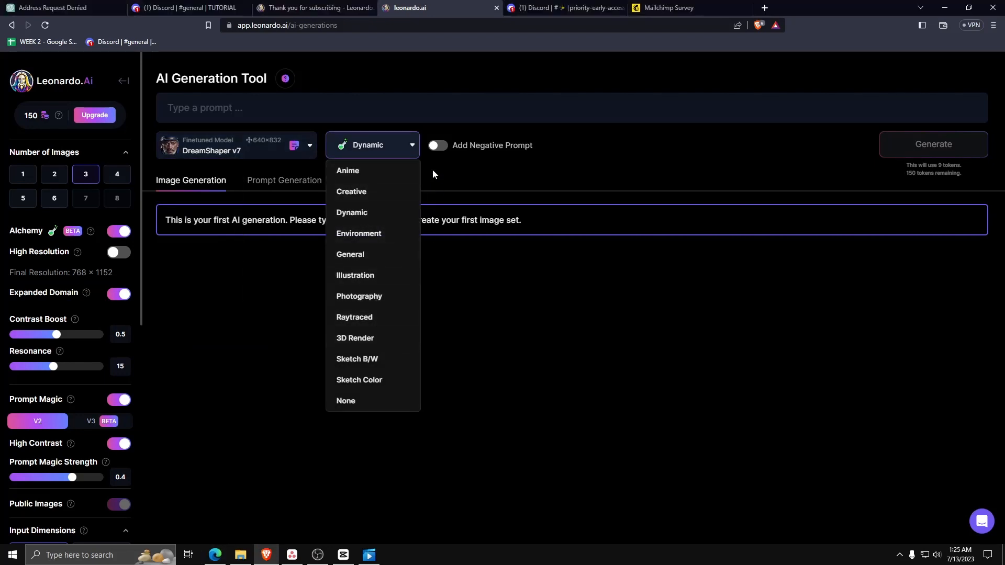
{"action": "left_click", "coordinate": [438, 144]}
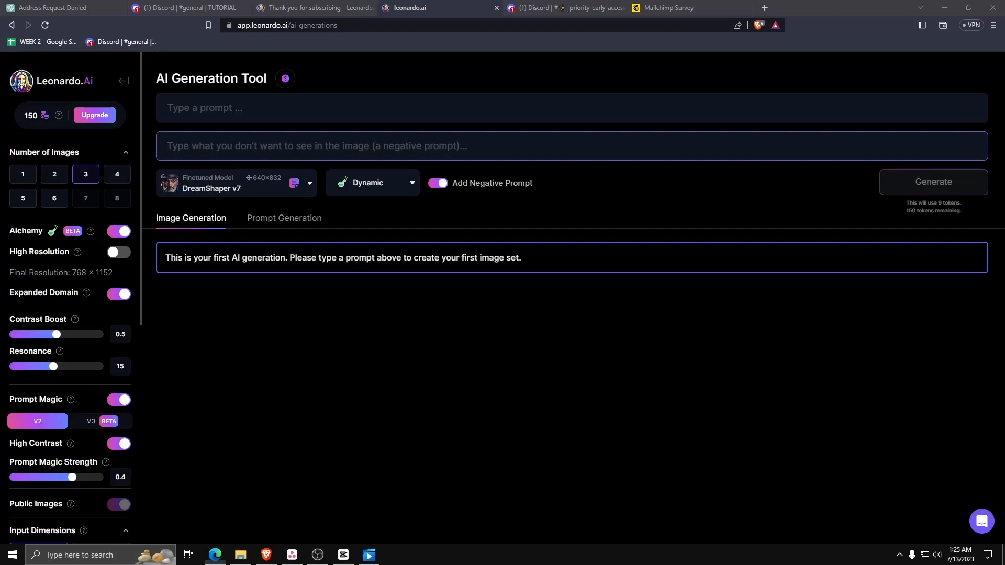
{"action": "left_click", "coordinate": [438, 182]}
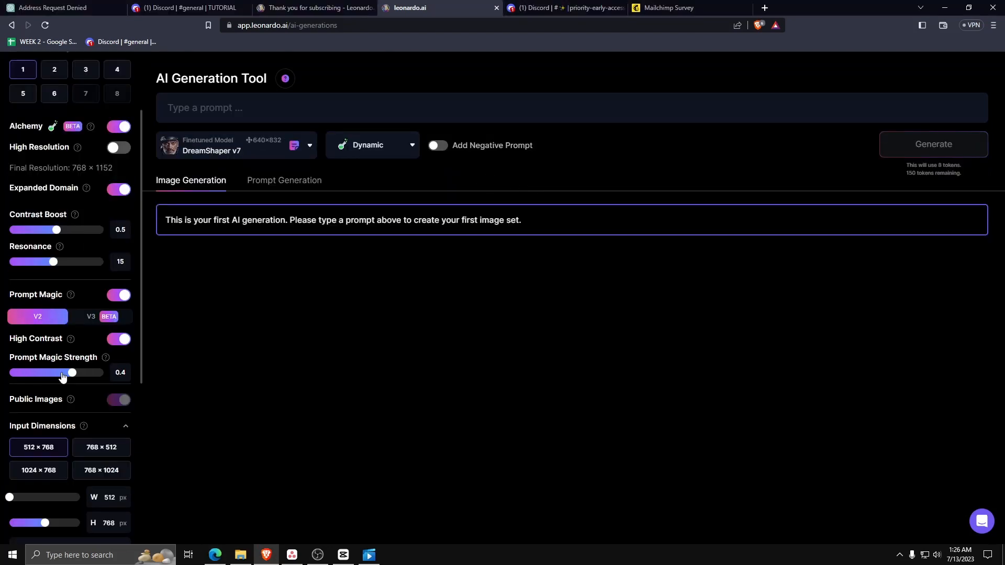
{"action": "scroll", "scroll_direction": "down", "scroll_amount": 3}
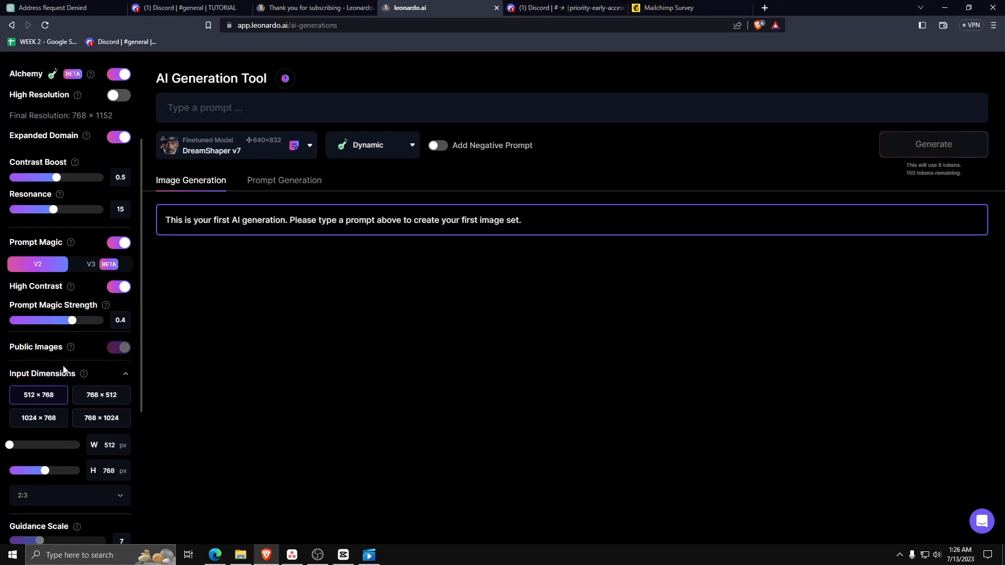
{"action": "scroll", "scroll_direction": "down", "scroll_amount": 3}
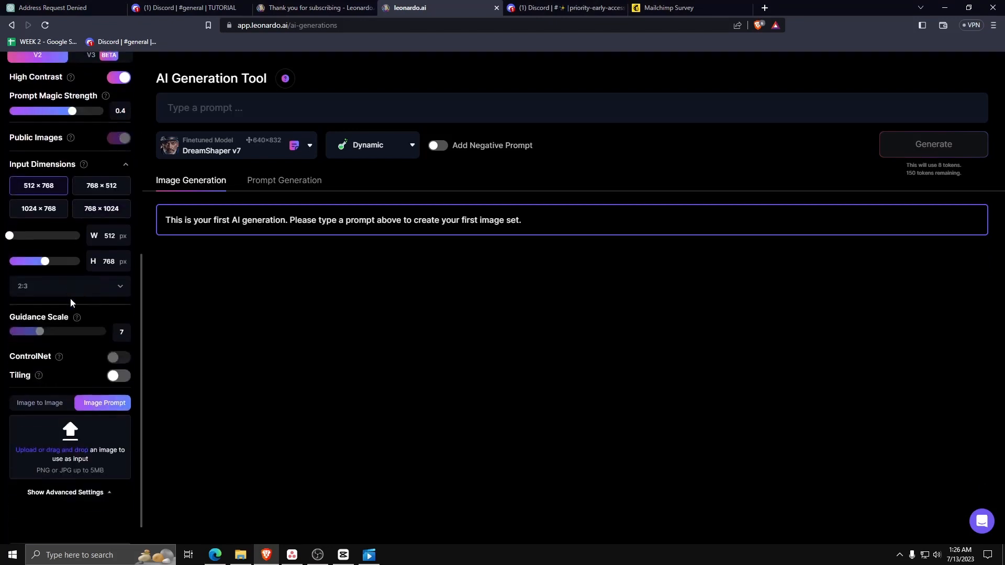
{"action": "mouse_move", "coordinate": [90, 413]}
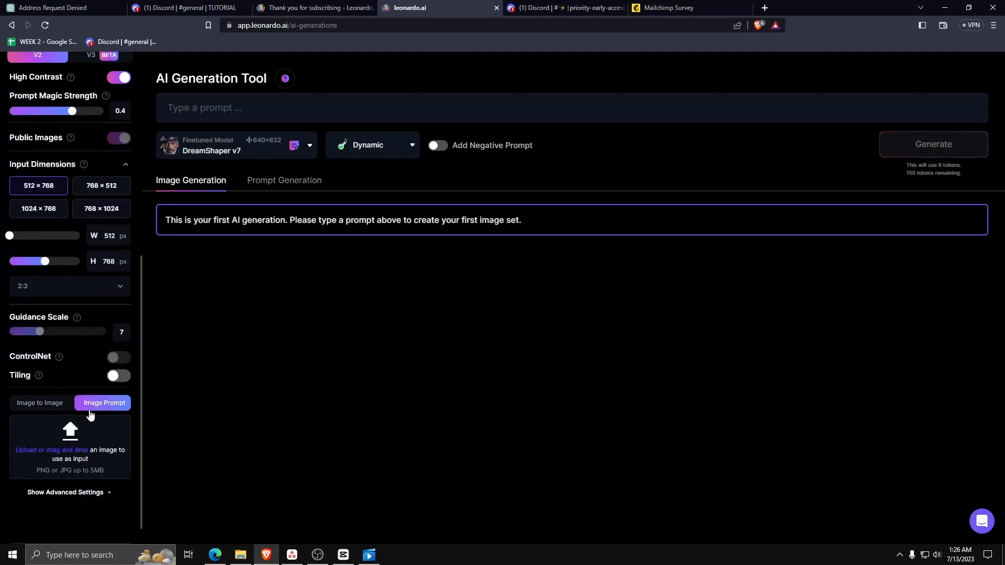
Generate from the prompt 'close up beautiful woman in the forest, photorealistic'.
{"action": "type", "text": "close p"}
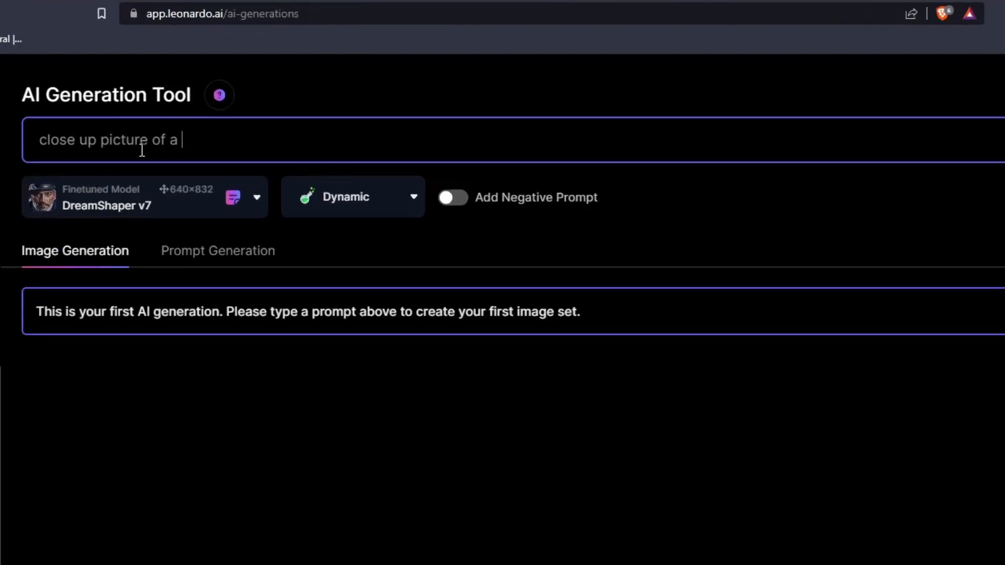
{"action": "type", "text": "beautiful"}
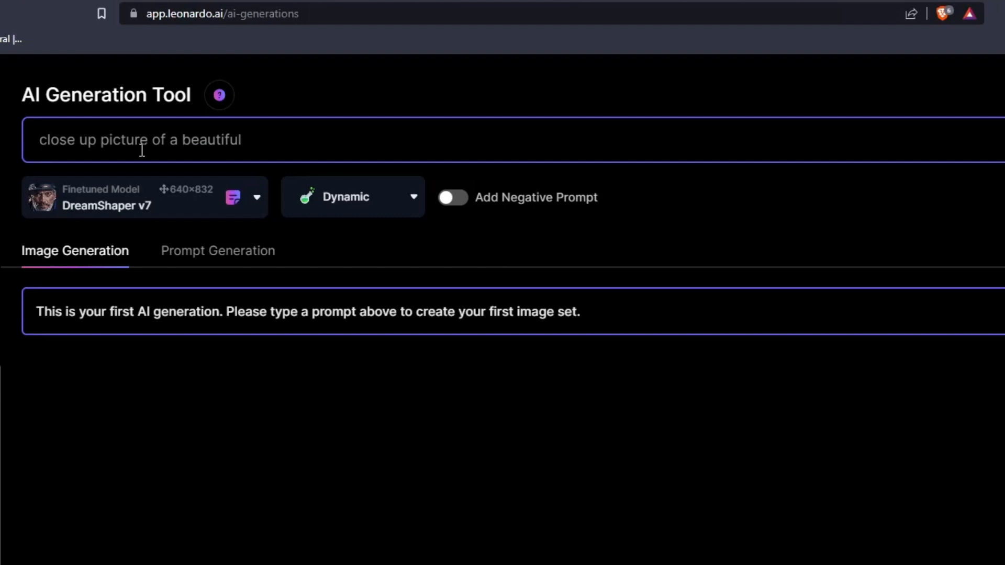
{"action": "type", "text": "woman in the forest"}
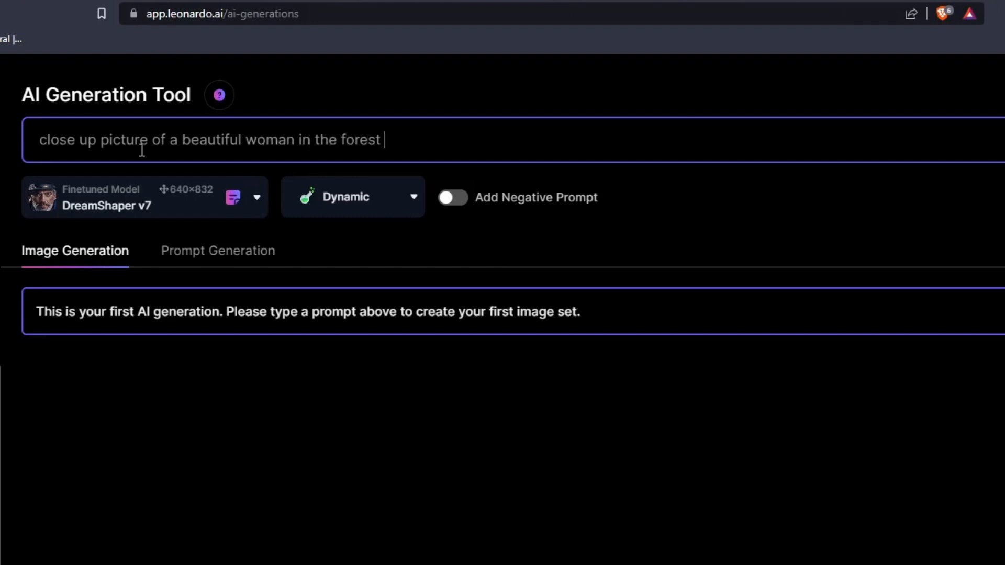
{"action": "type", "text": ",p"}
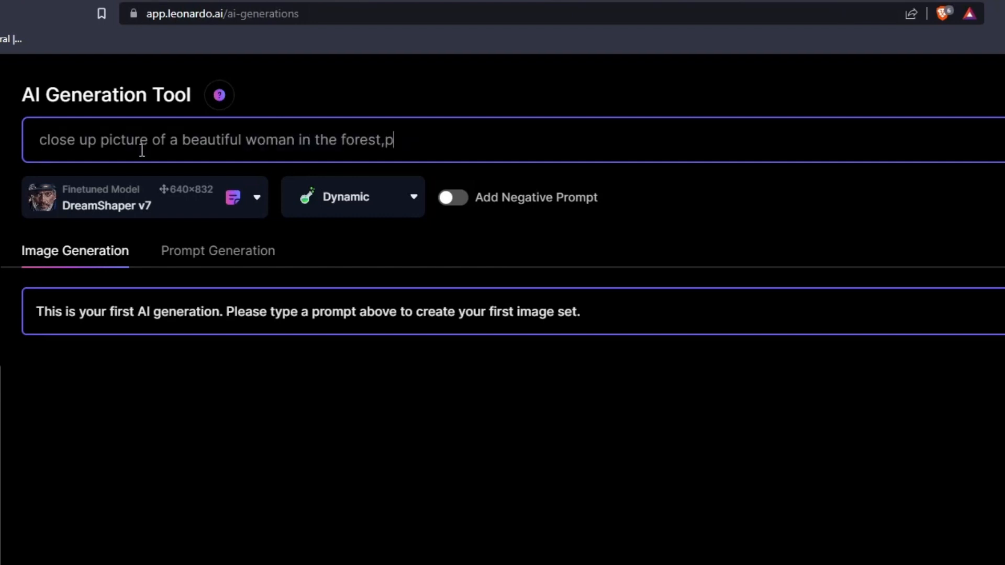
{"action": "type", "text": "hotorealistic"}
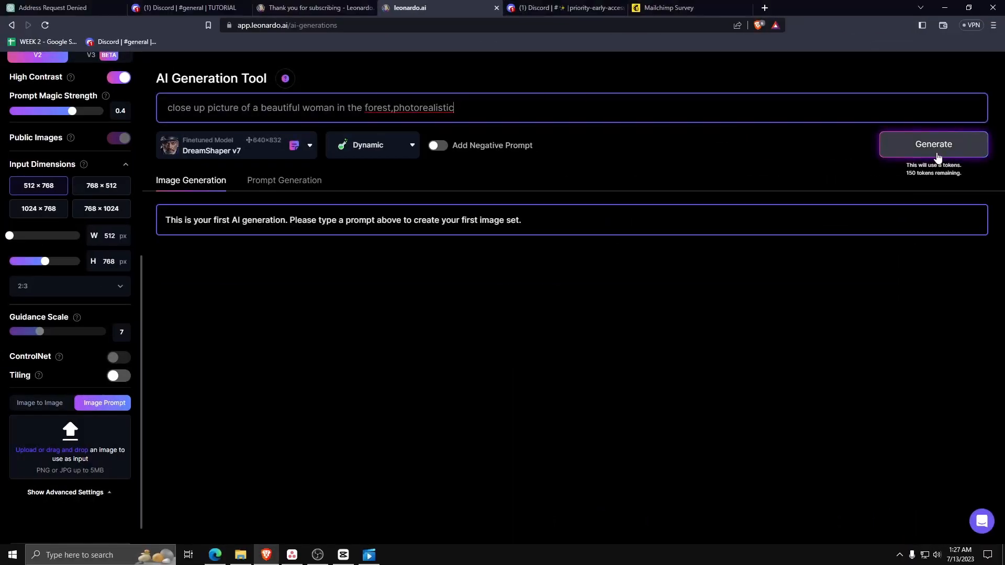
{"action": "left_click", "coordinate": [933, 143]}
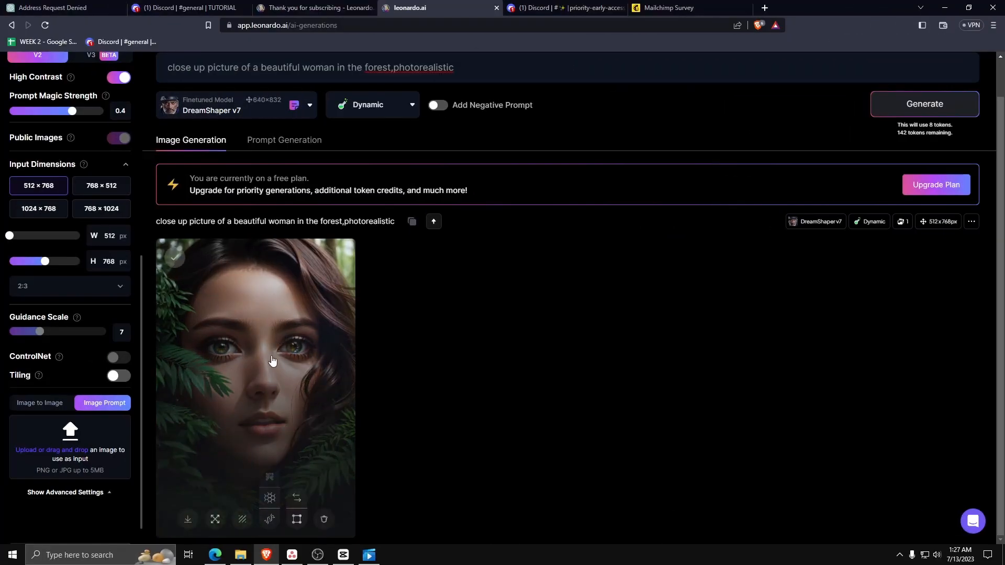
View the generated forest portrait full-size and select its Unzoomed Image version.
{"action": "left_click", "coordinate": [255, 359]}
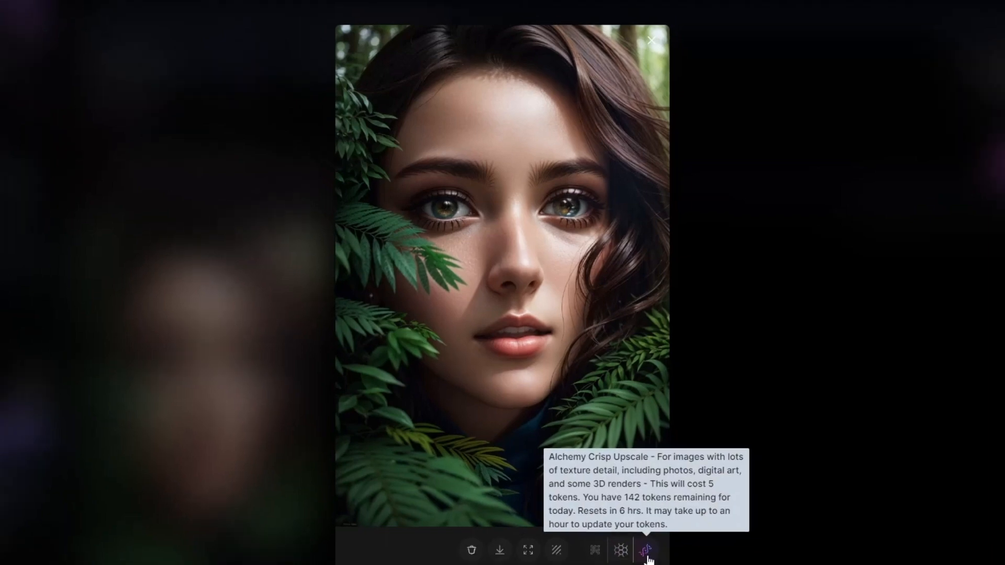
{"action": "left_click", "coordinate": [649, 41]}
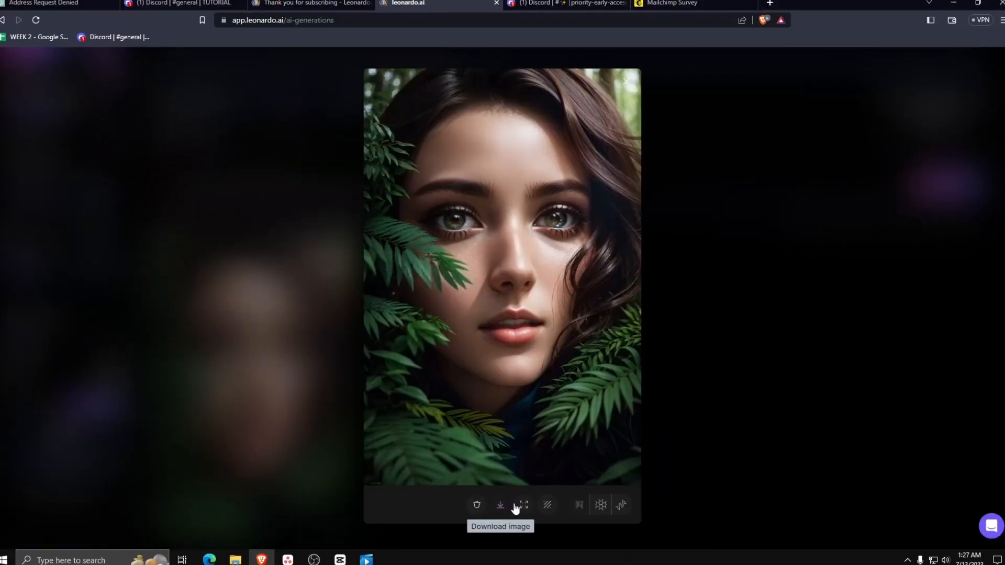
{"action": "mouse_move", "coordinate": [524, 505]}
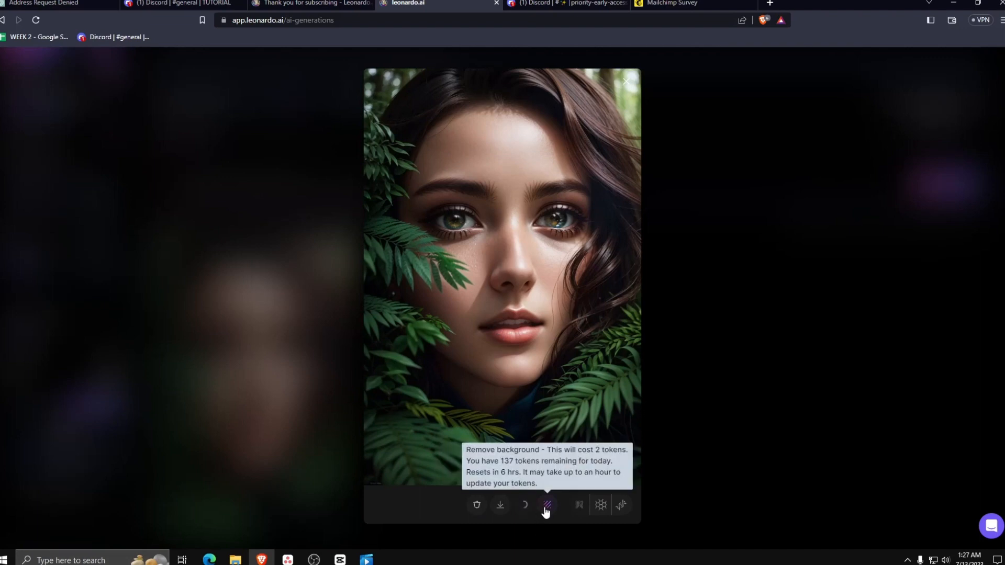
{"action": "mouse_move", "coordinate": [524, 505]}
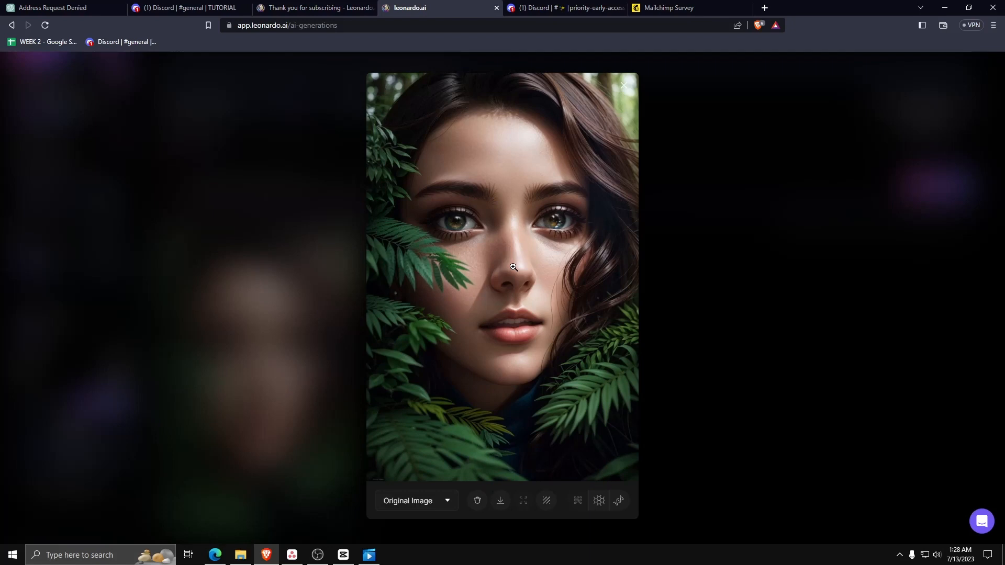
{"action": "mouse_move", "coordinate": [413, 506]}
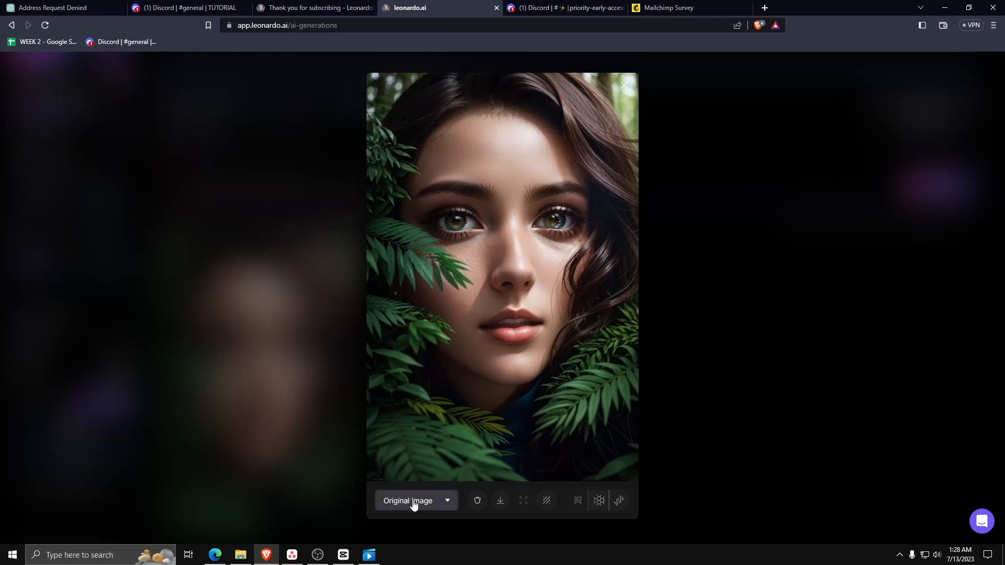
{"action": "left_click", "coordinate": [415, 500]}
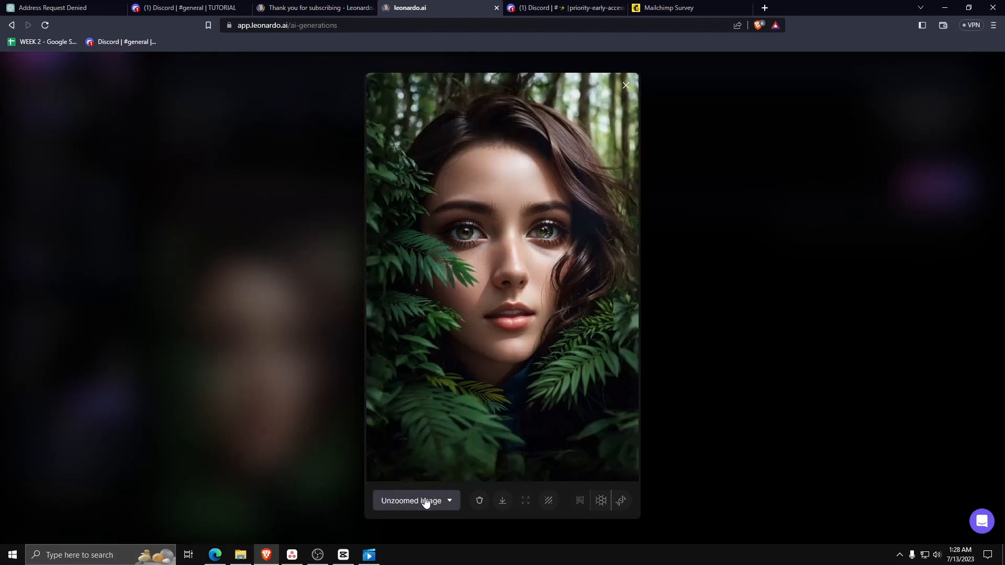
{"action": "left_click", "coordinate": [416, 500]}
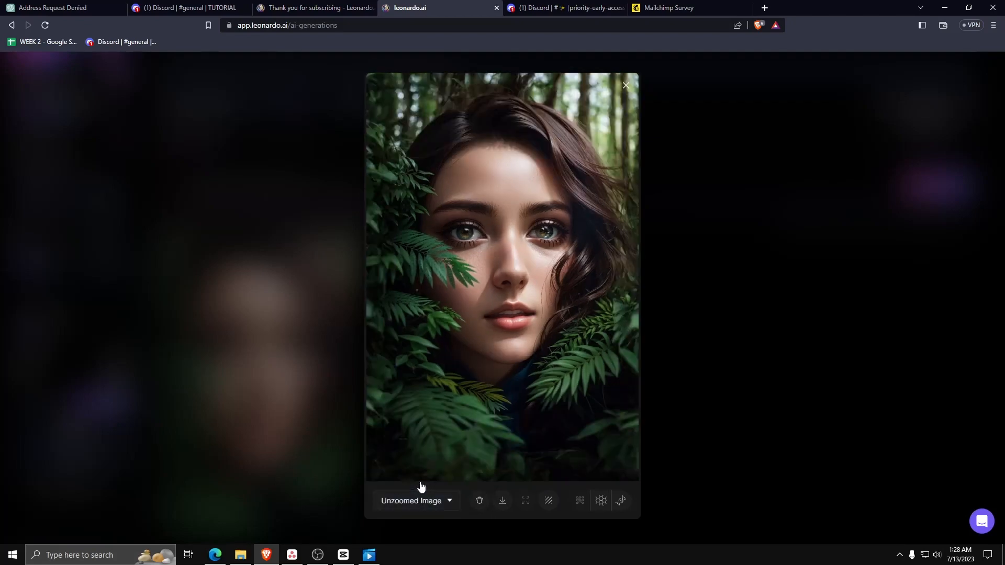
{"action": "mouse_move", "coordinate": [693, 381]}
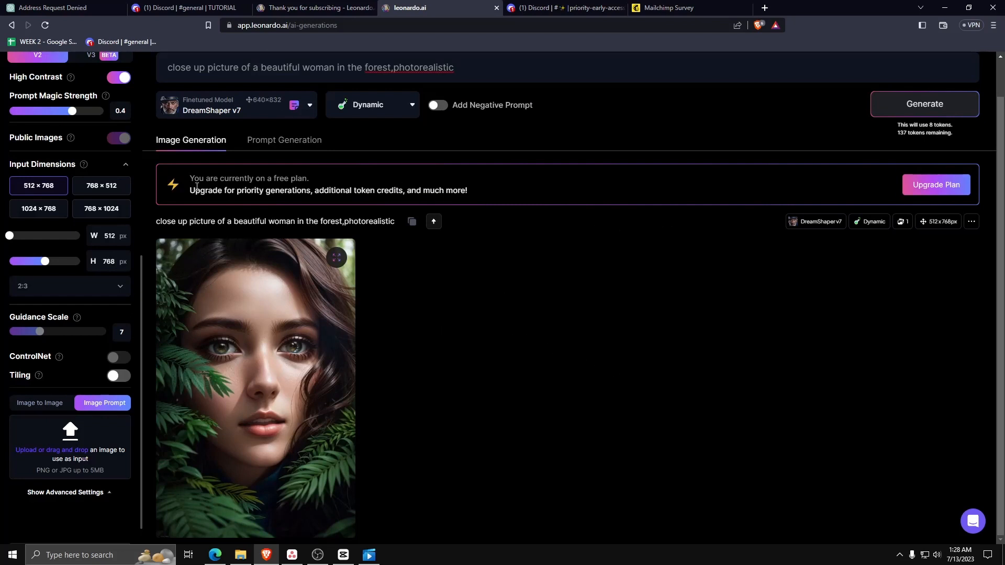
{"action": "mouse_move", "coordinate": [268, 411]}
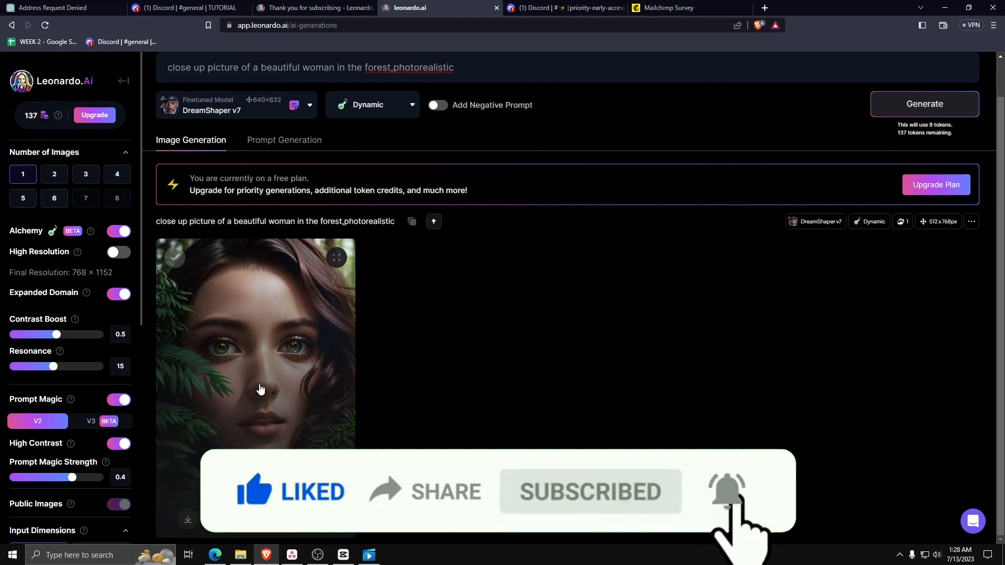
{"action": "left_click", "coordinate": [336, 258]}
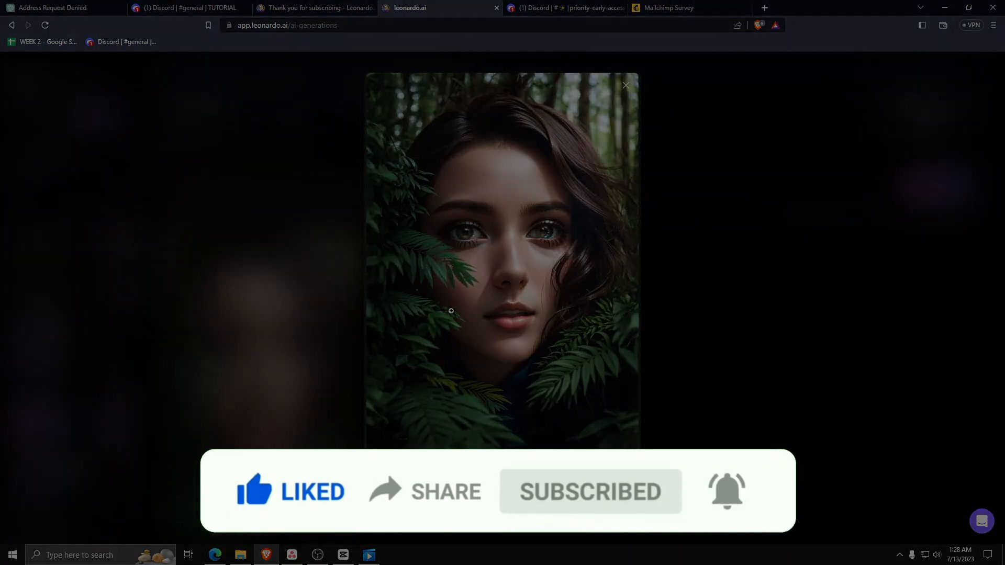